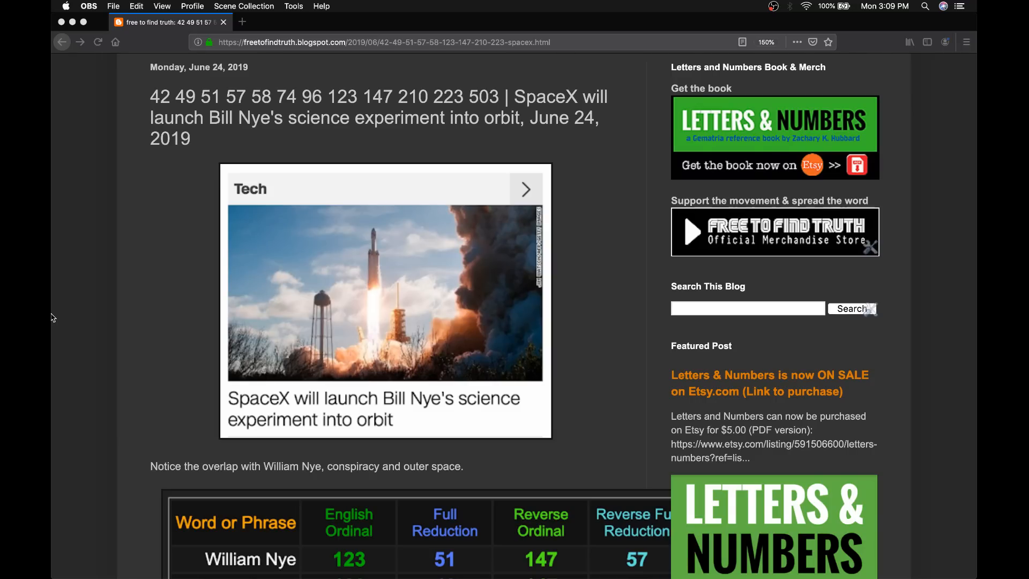
- Scroll past the SpaceX rocket launch image to the William Nye, Outer Space and Conspiracy table
scroll(down, 3)
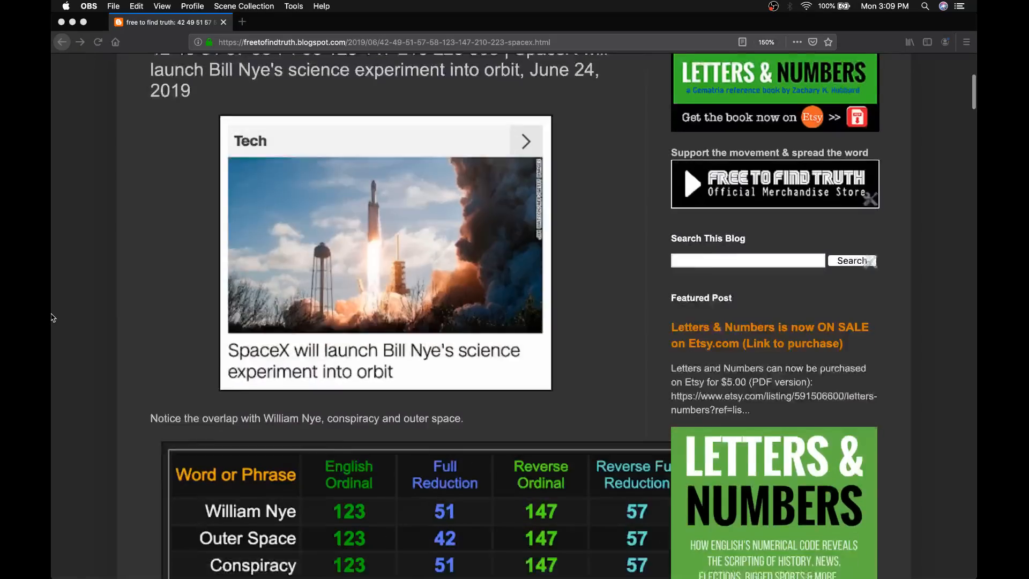
scroll(down, 3)
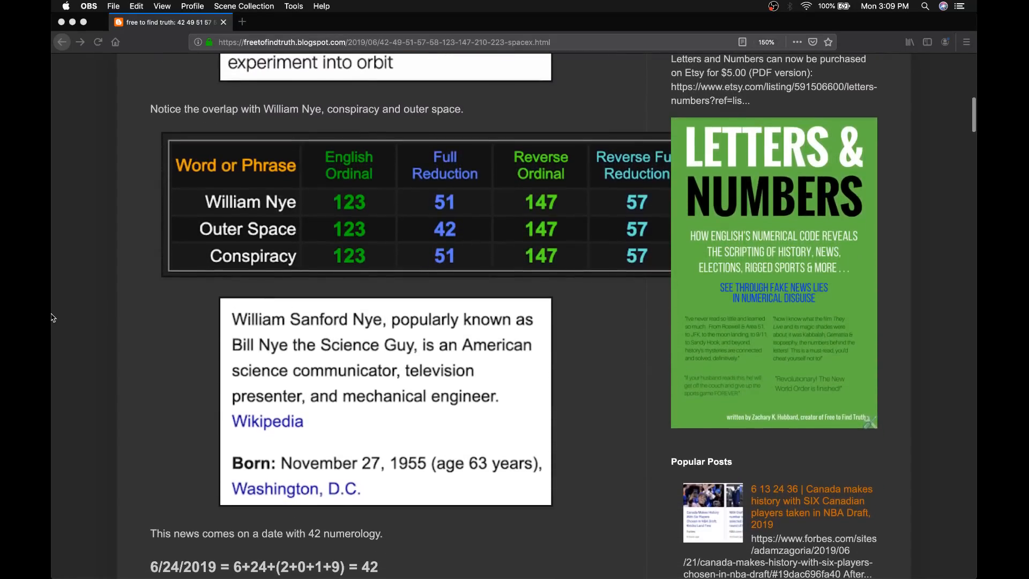
scroll(down, 3)
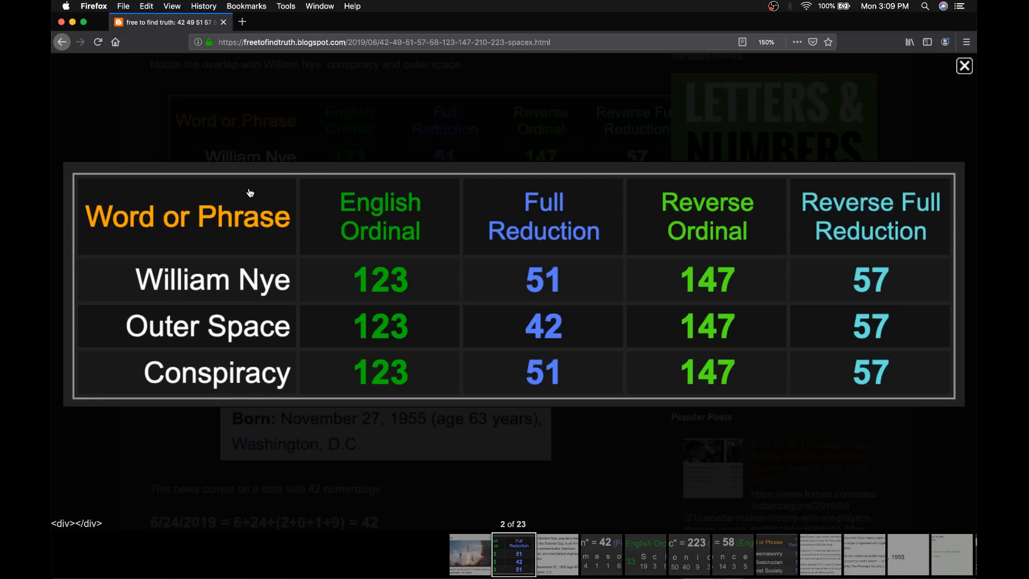
mouse_move(373, 172)
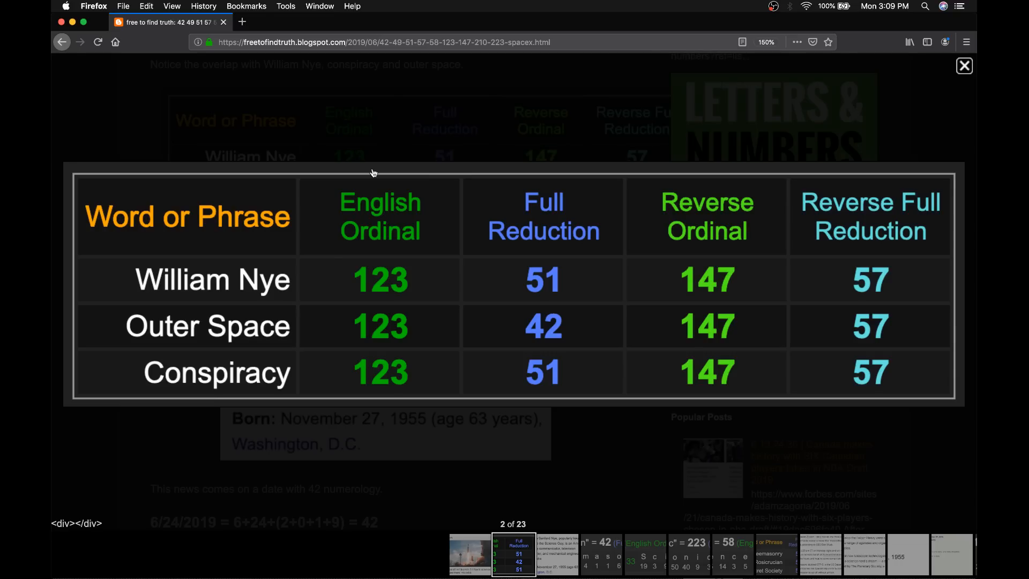
mouse_move(528, 162)
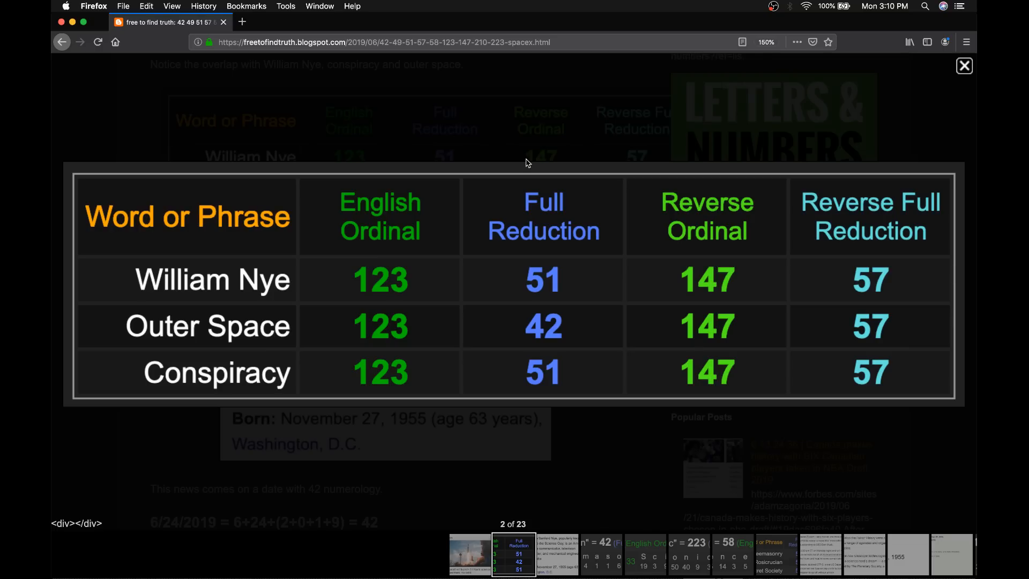
mouse_move(528, 157)
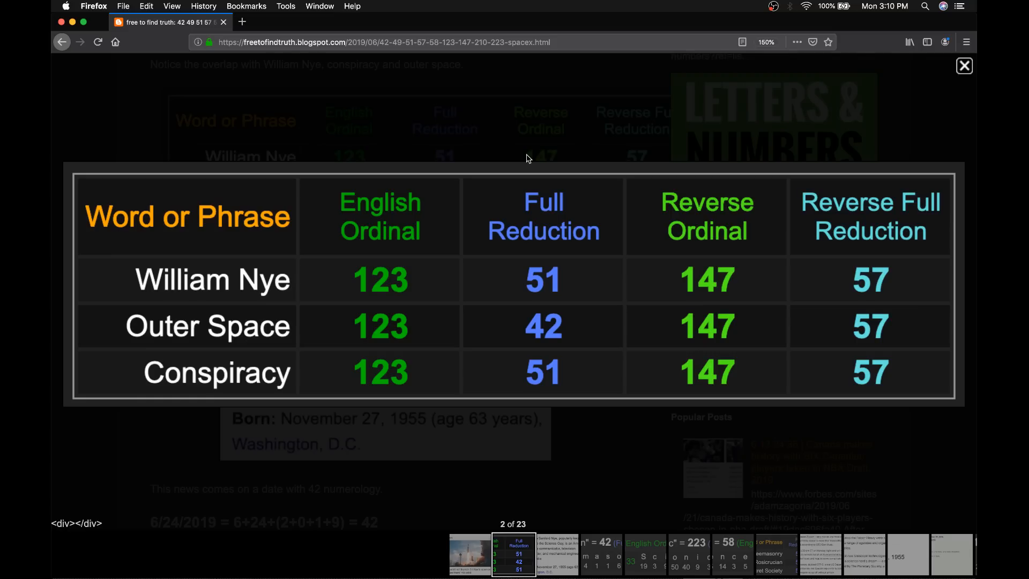
mouse_move(528, 269)
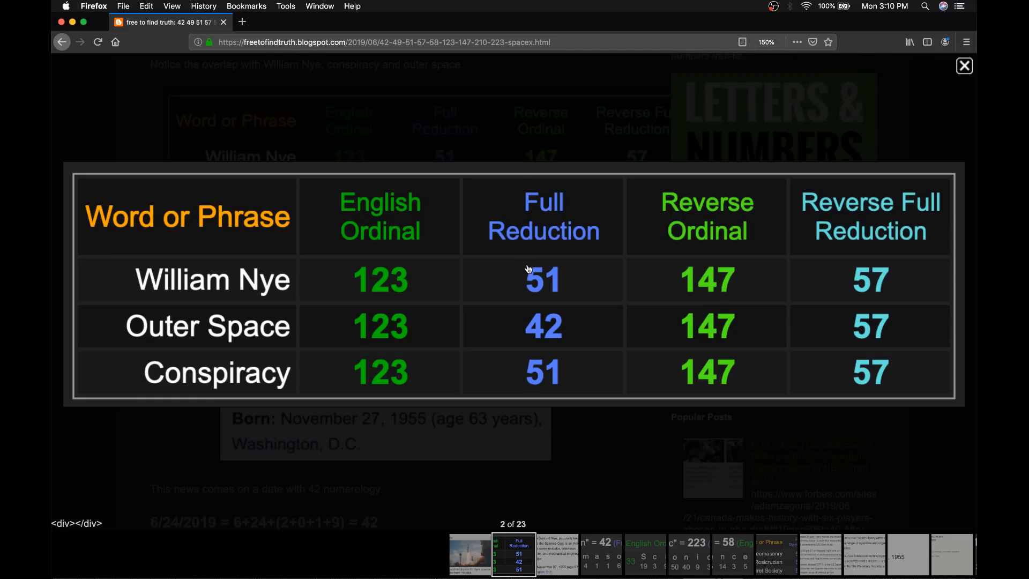
mouse_move(706, 192)
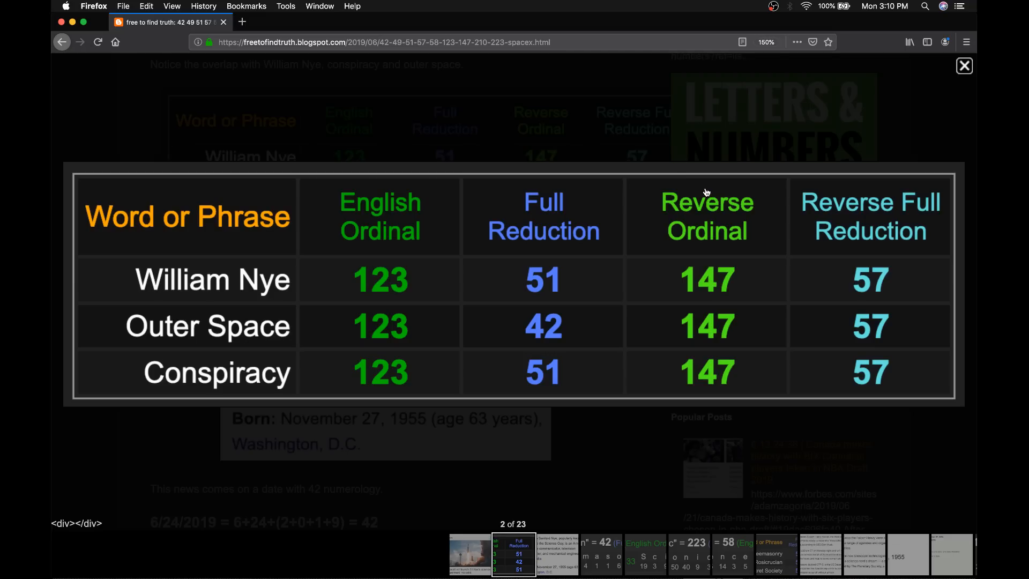
mouse_move(665, 171)
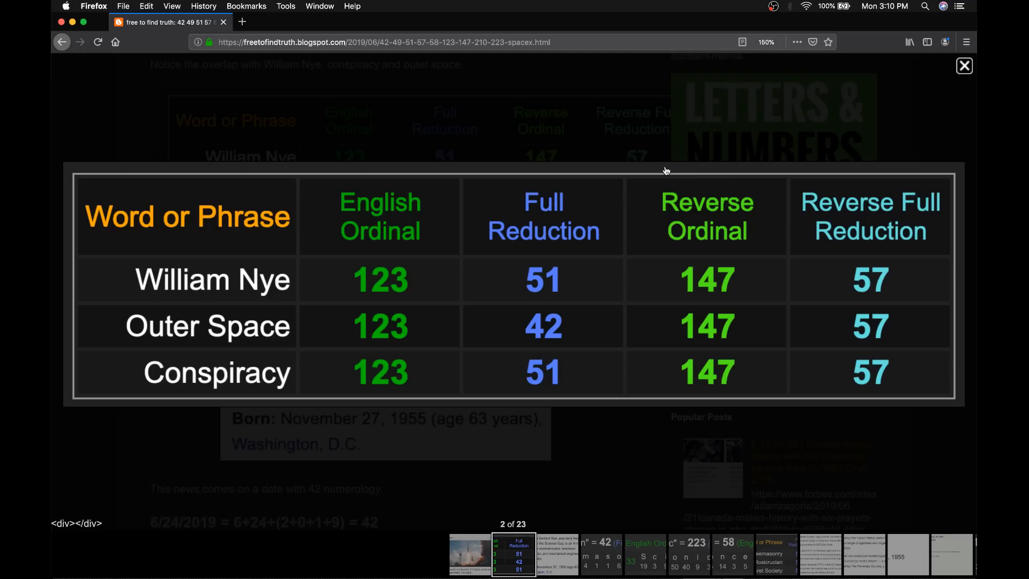
mouse_move(851, 163)
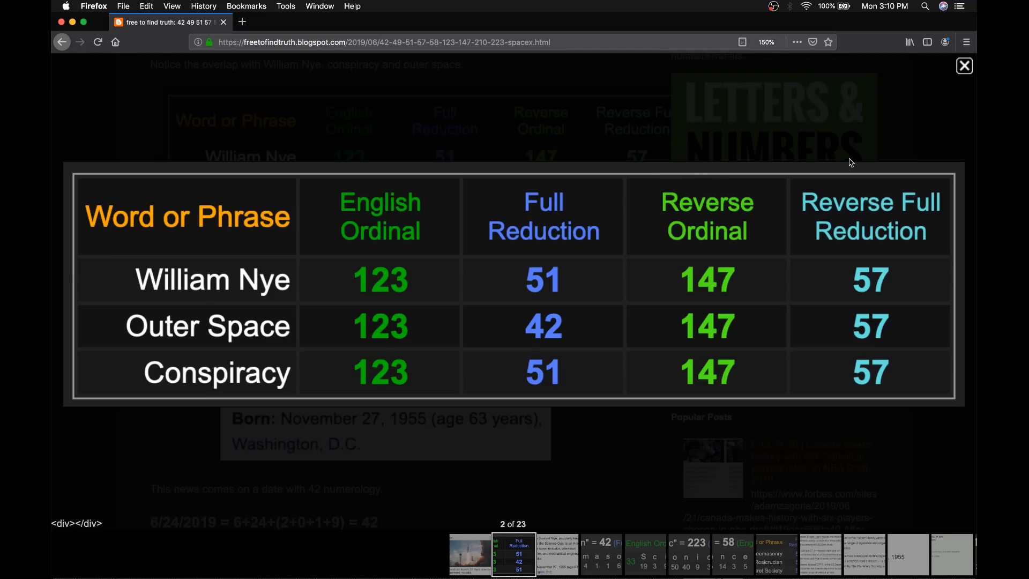
mouse_move(836, 219)
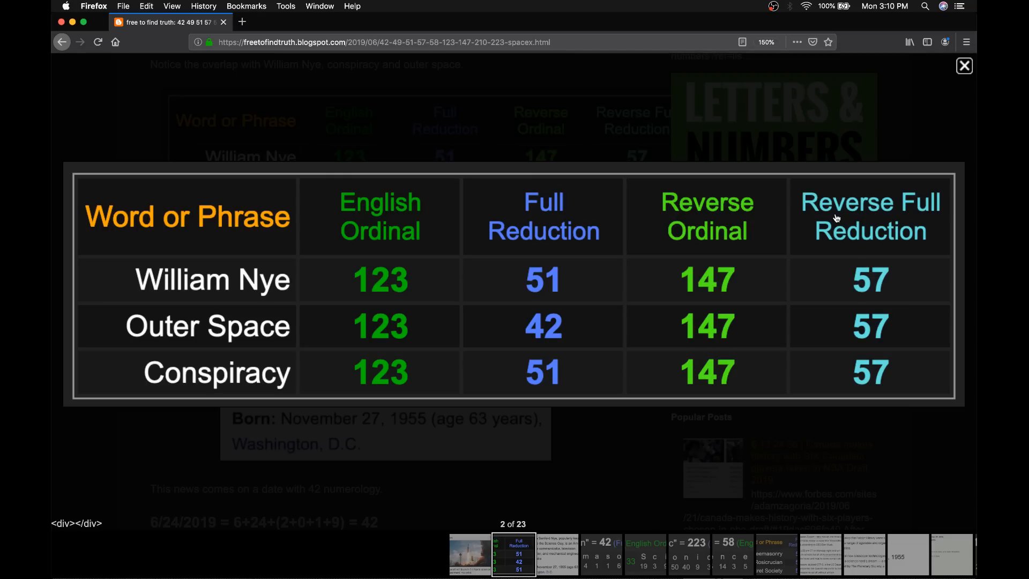
mouse_move(405, 236)
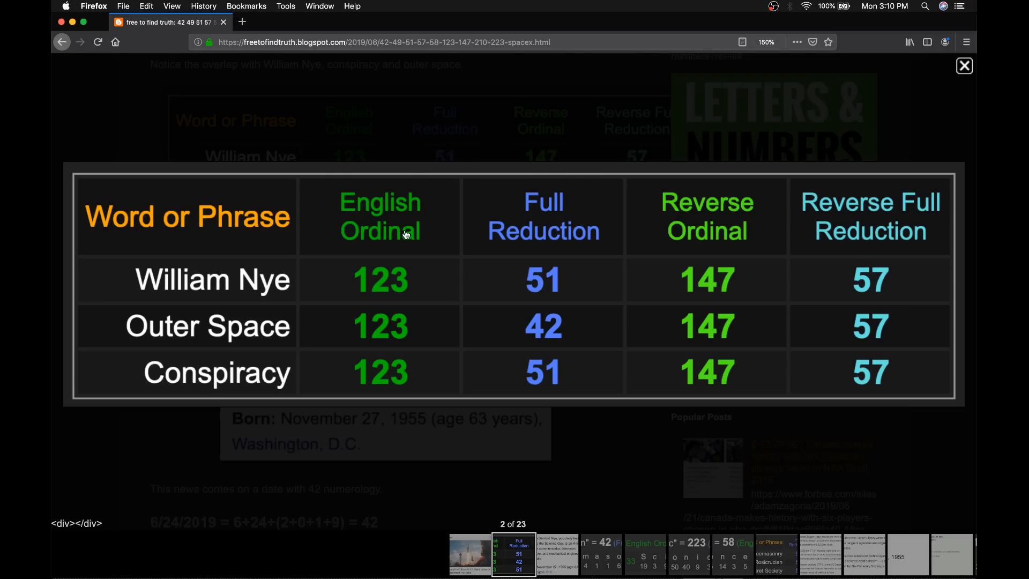
mouse_move(538, 216)
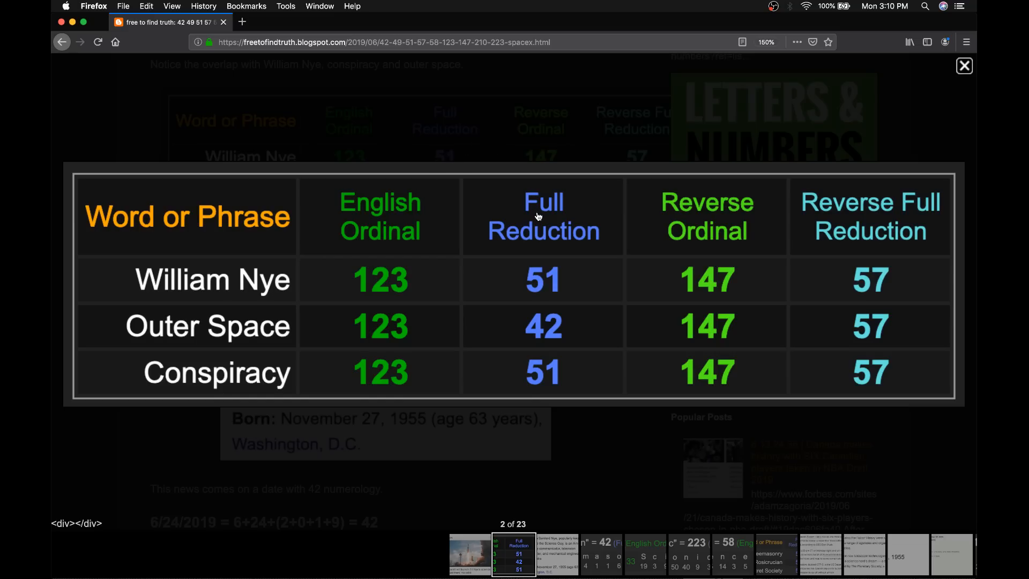
mouse_move(883, 197)
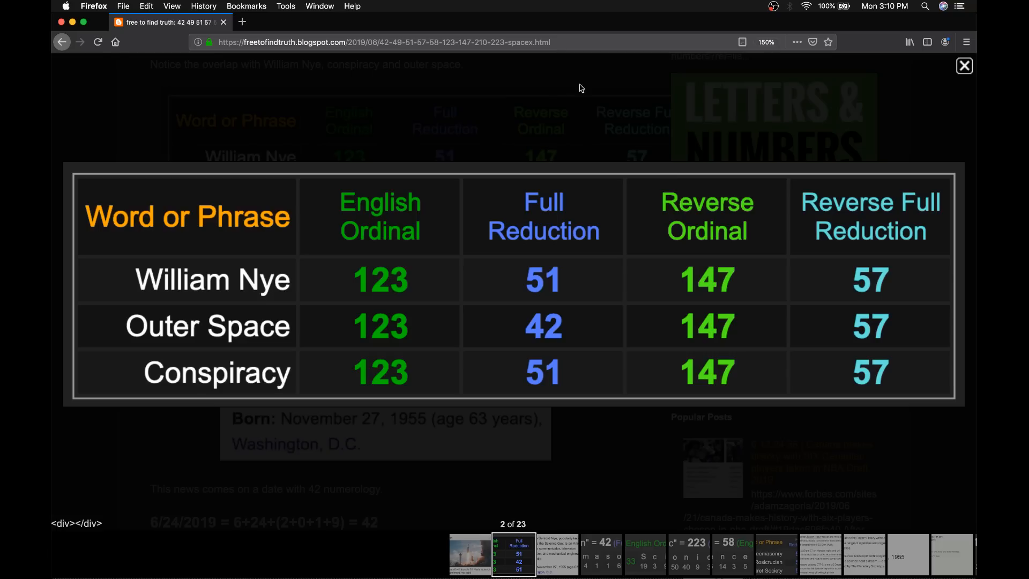
mouse_move(764, 194)
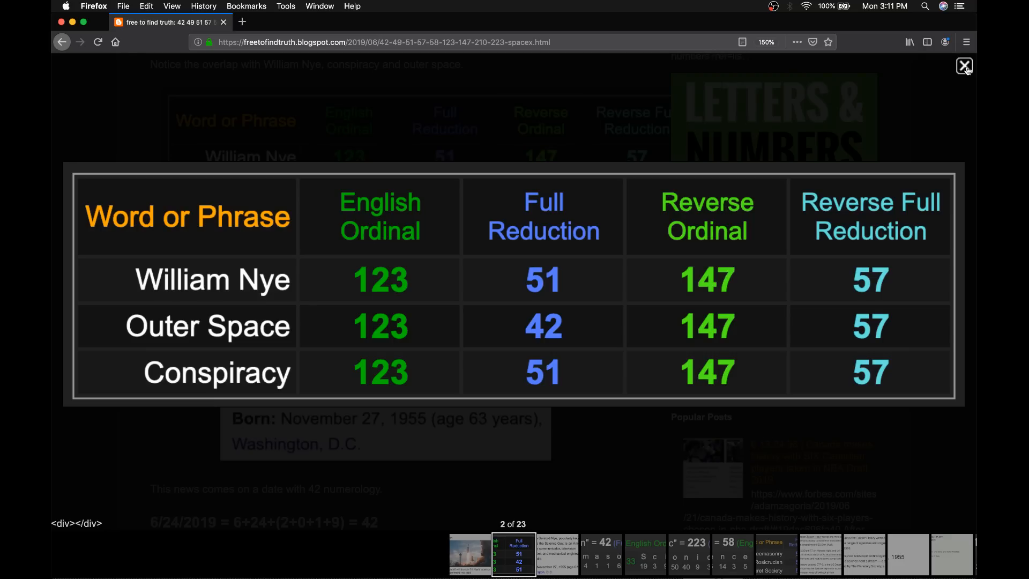
- Close the lightbox and scroll down to the 58 Freemasonry table and 11/27/1955 date sum above the CNN excerpt
click(964, 66)
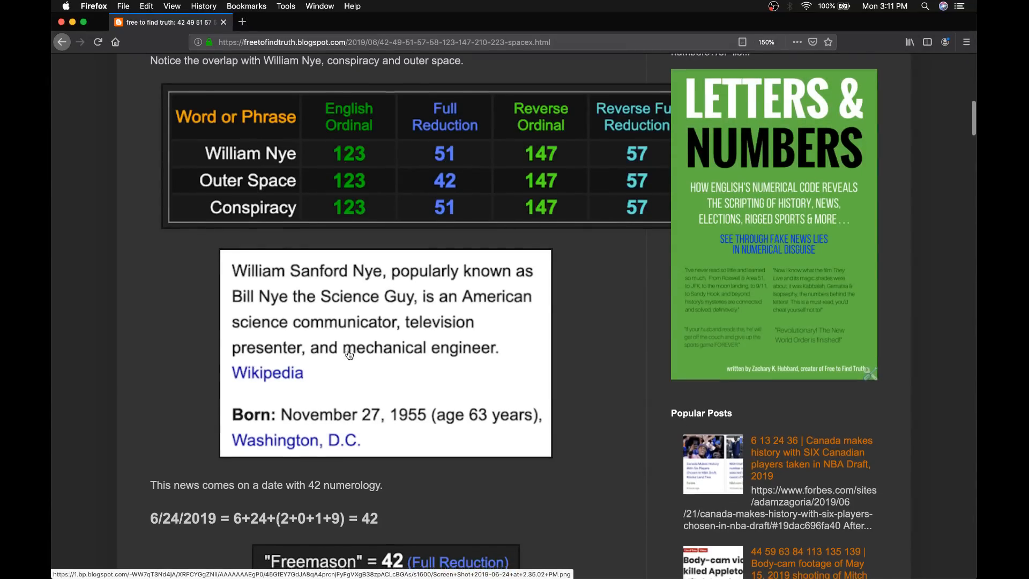
scroll(down, 3)
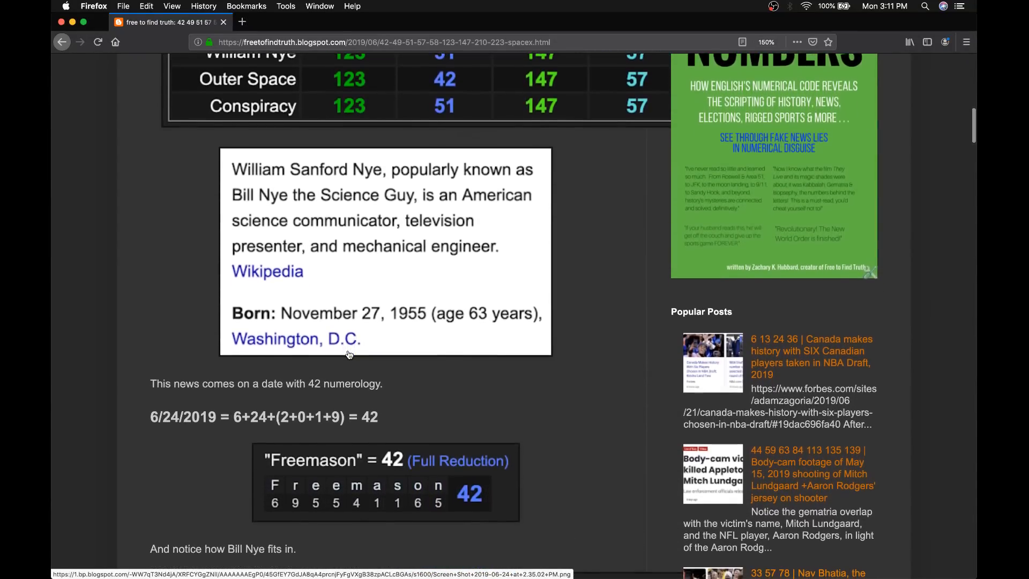
scroll(down, 3)
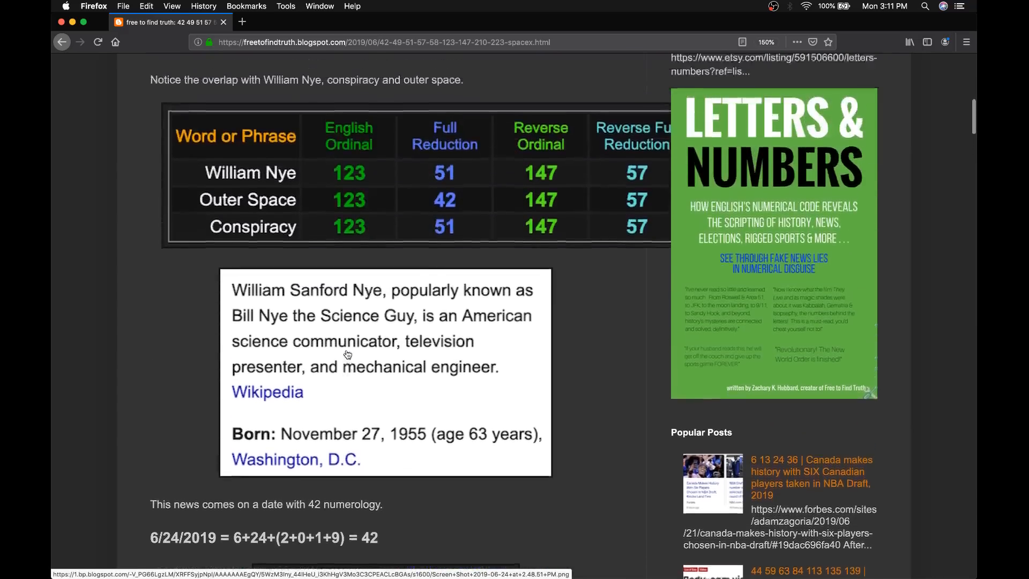
scroll(down, 3)
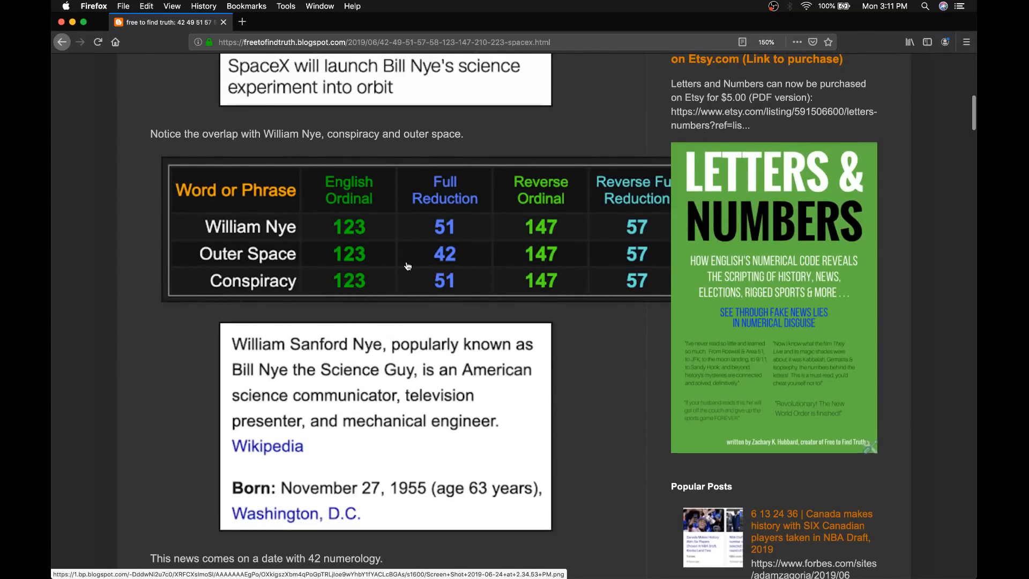
scroll(down, 3)
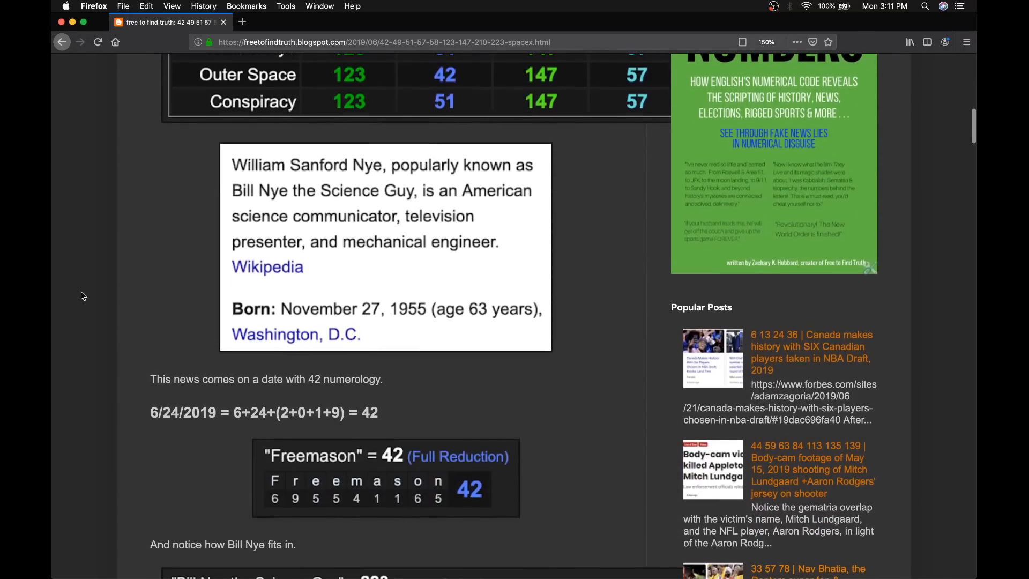
scroll(down, 3)
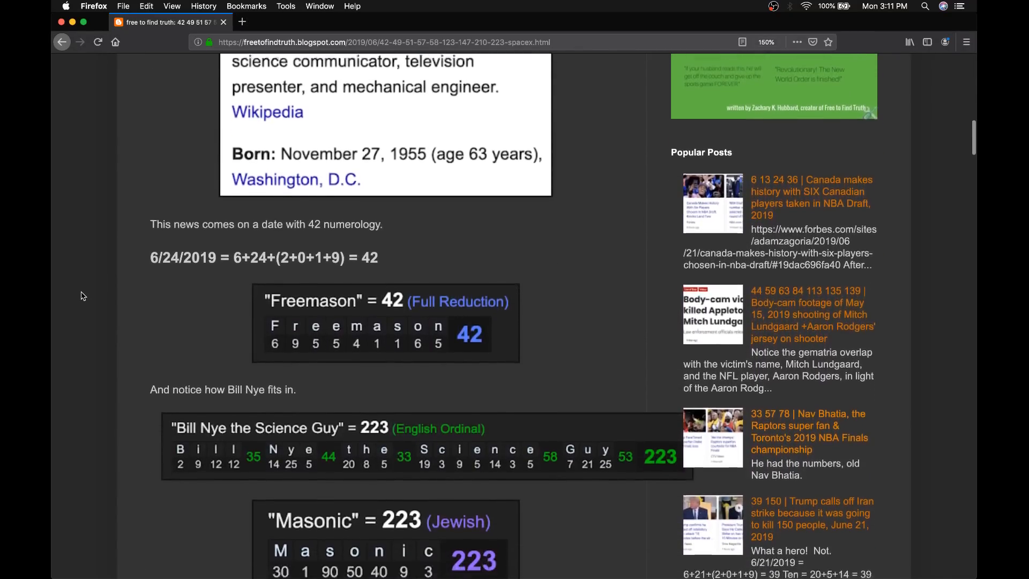
scroll(down, 3)
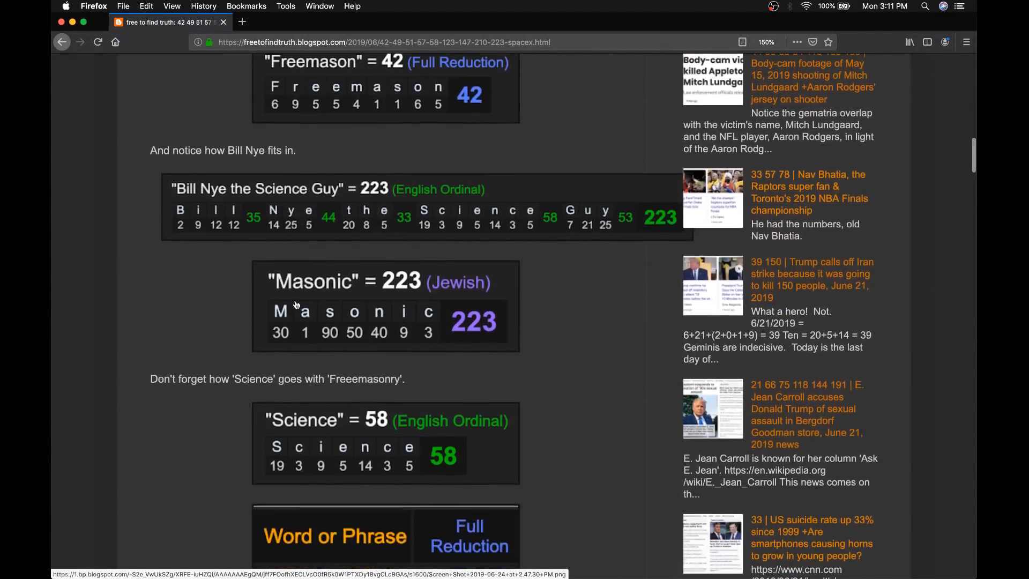
mouse_move(322, 232)
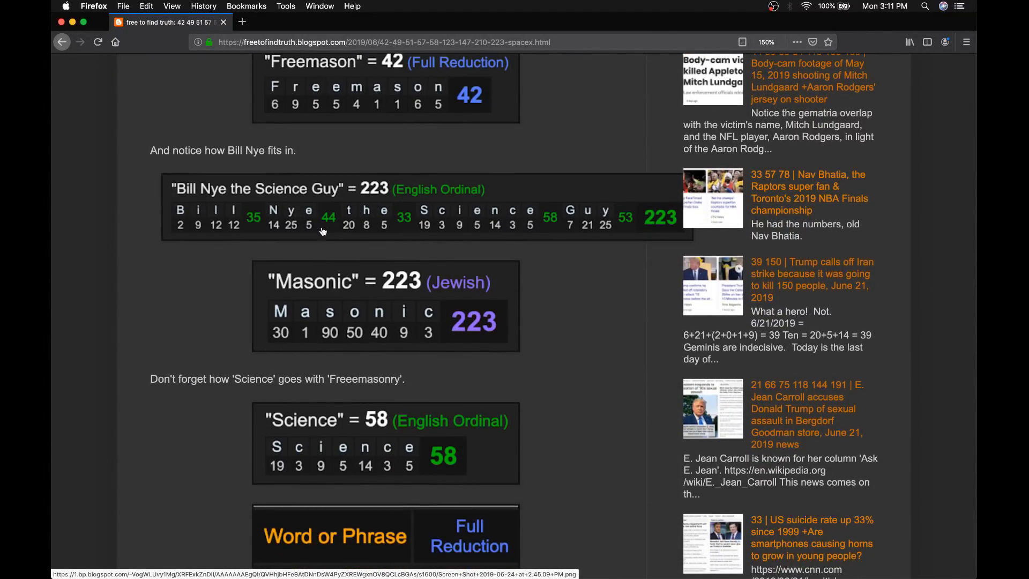
mouse_move(376, 287)
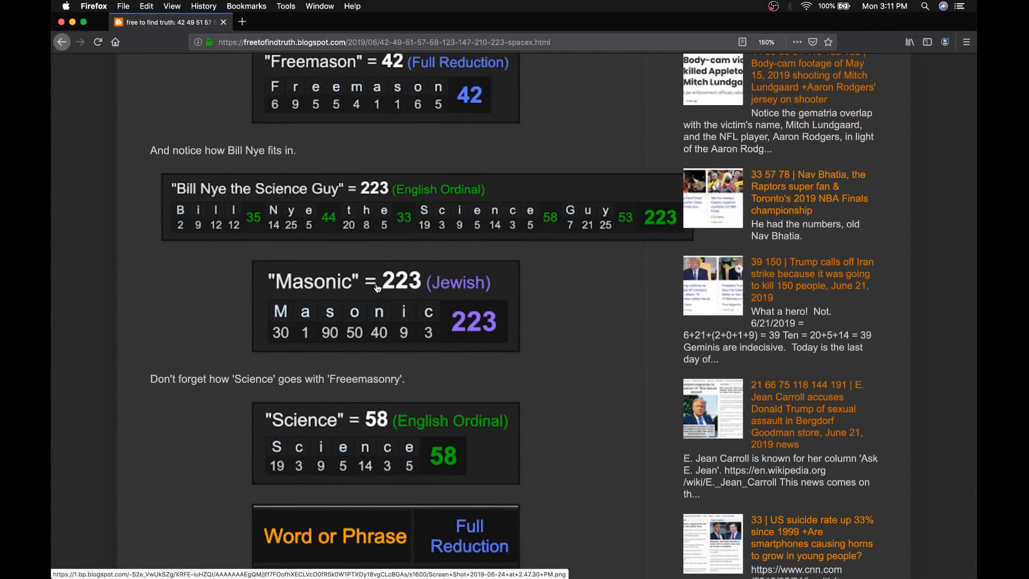
mouse_move(387, 296)
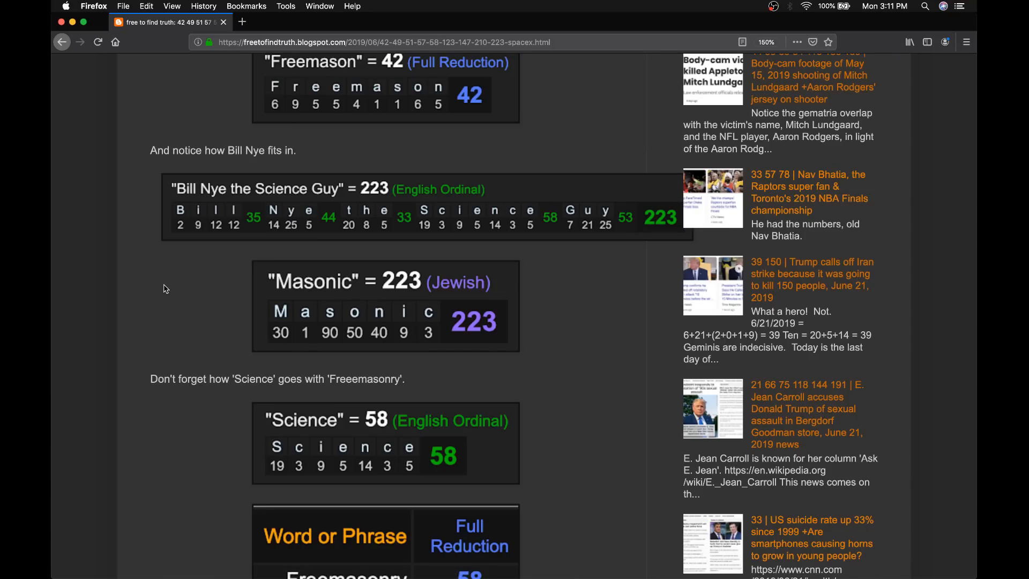
scroll(down, 3)
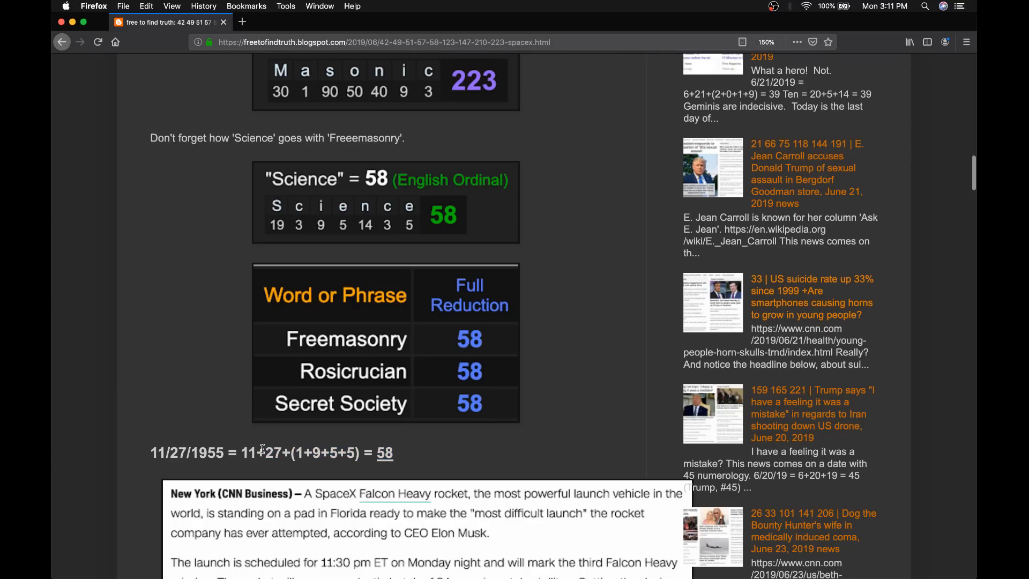
mouse_move(409, 199)
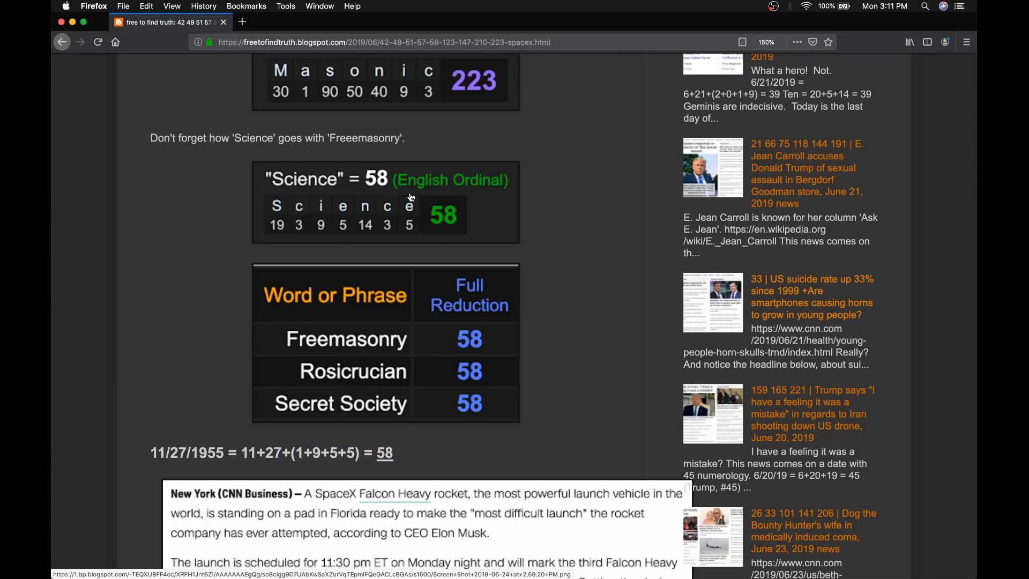
mouse_move(195, 343)
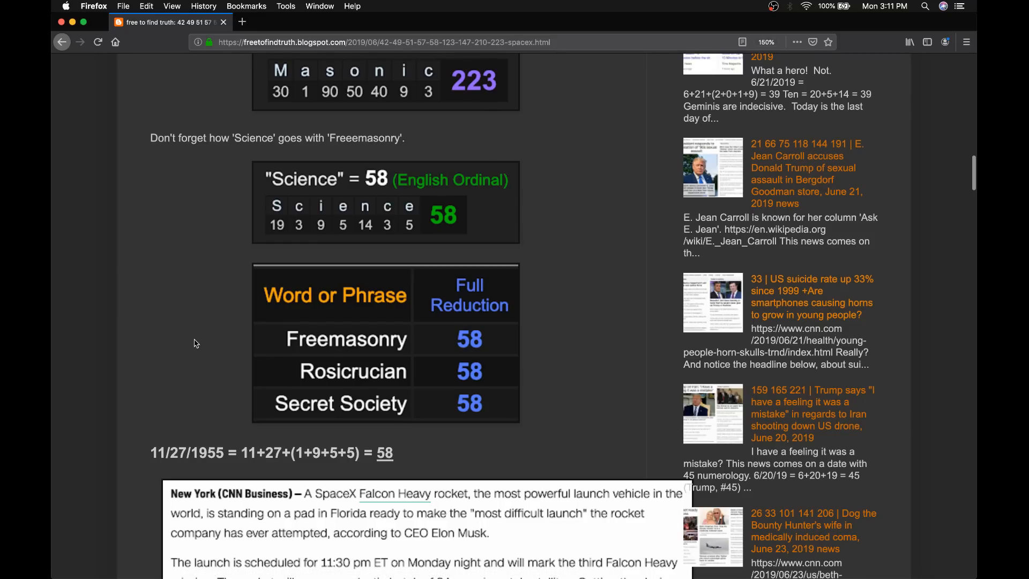
- Scroll past the CNN excerpt to Bill Nye's November 27, 1955 birth date, the 210-day count and Falcon Heavy Mission = 210
scroll(down, 3)
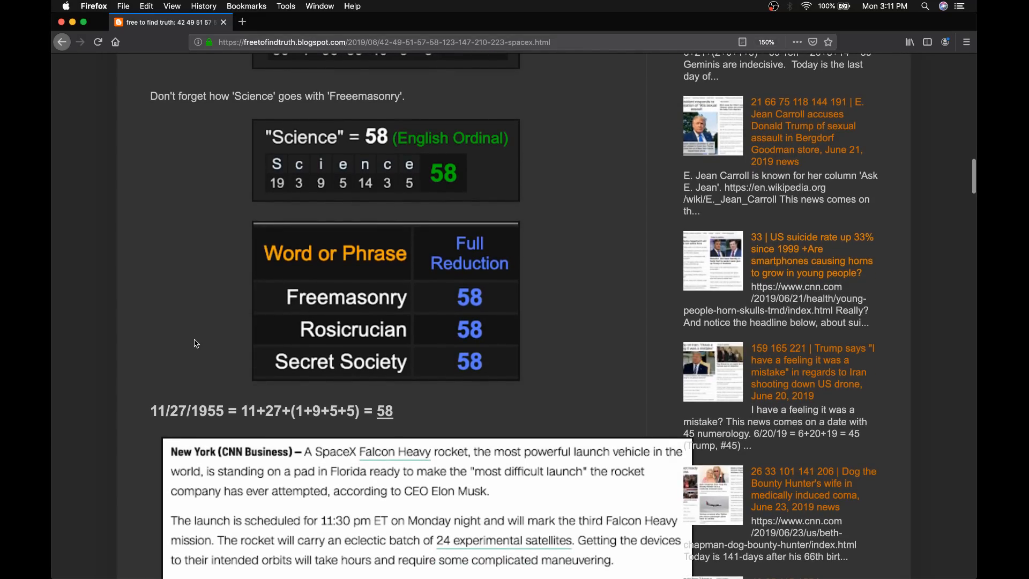
scroll(down, 3)
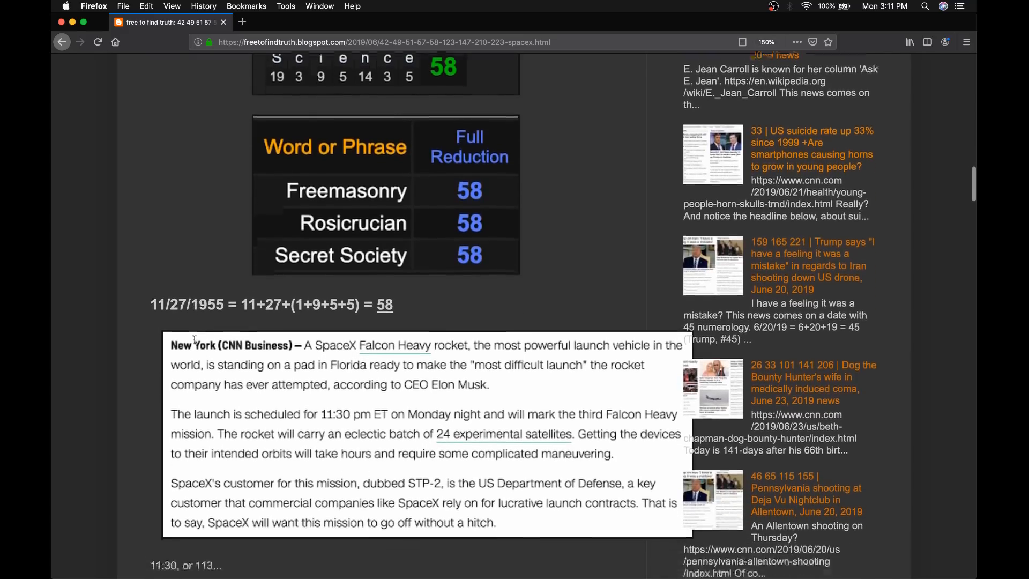
scroll(down, 3)
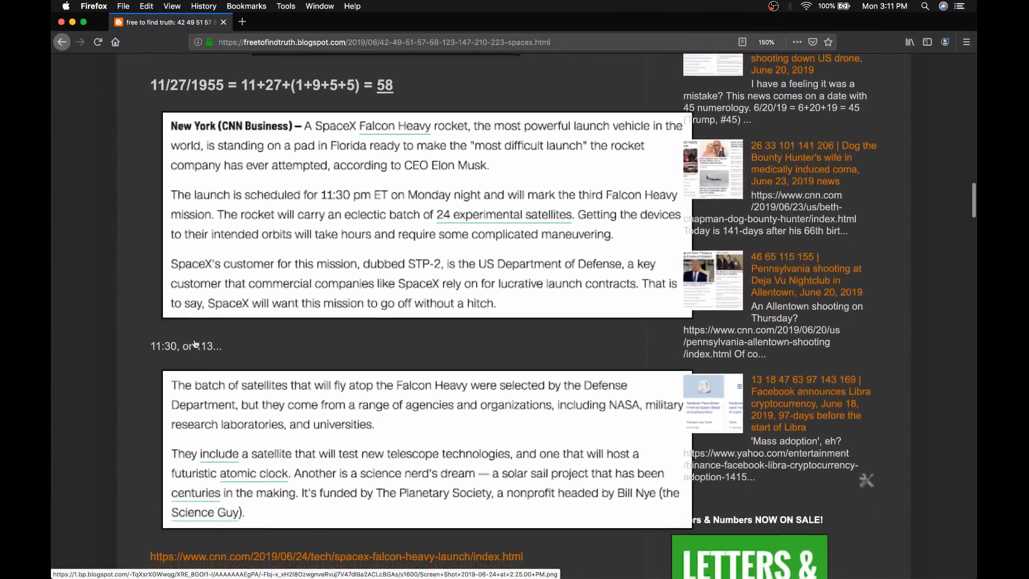
scroll(down, 3)
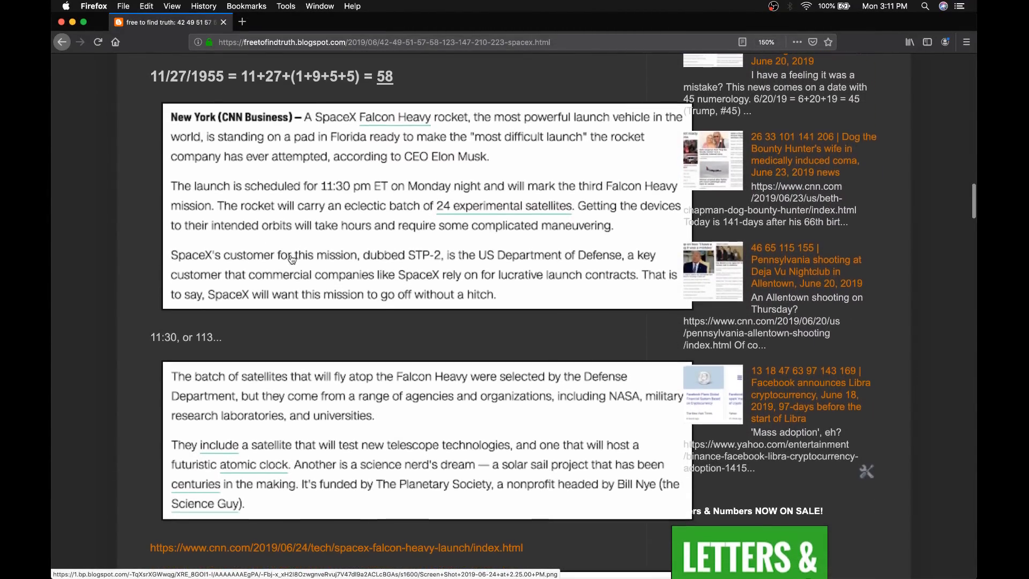
scroll(down, 3)
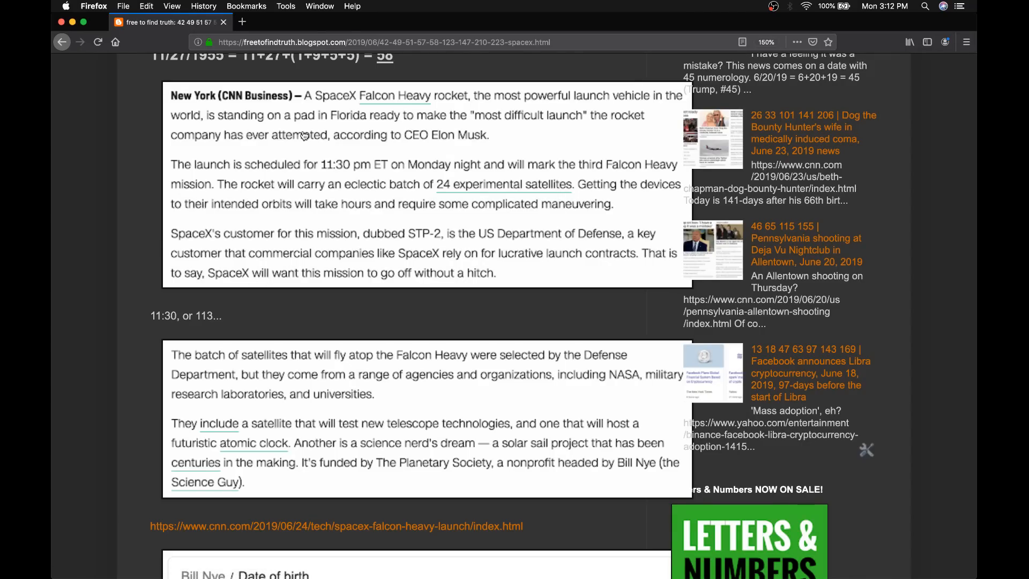
scroll(down, 3)
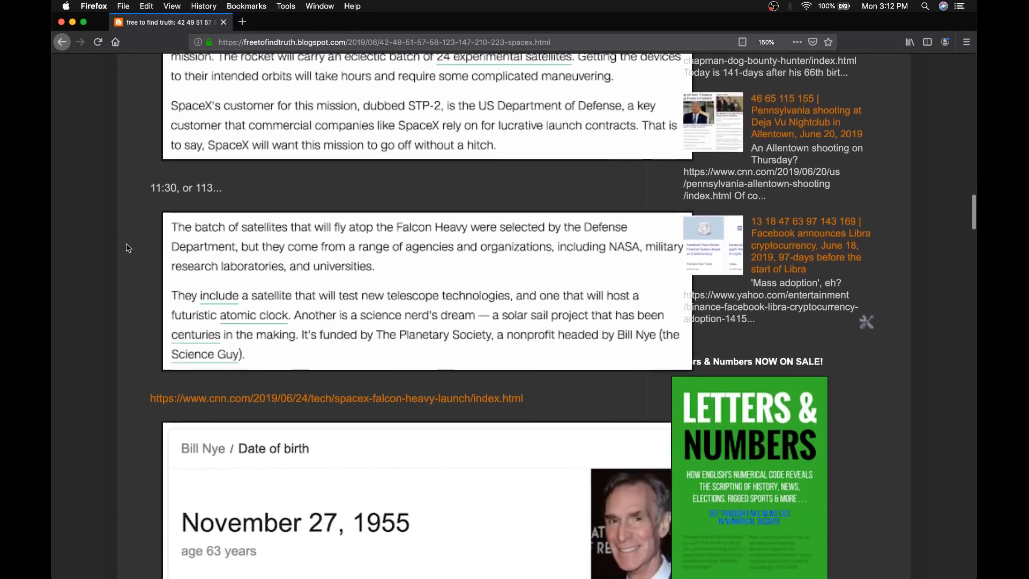
scroll(down, 3)
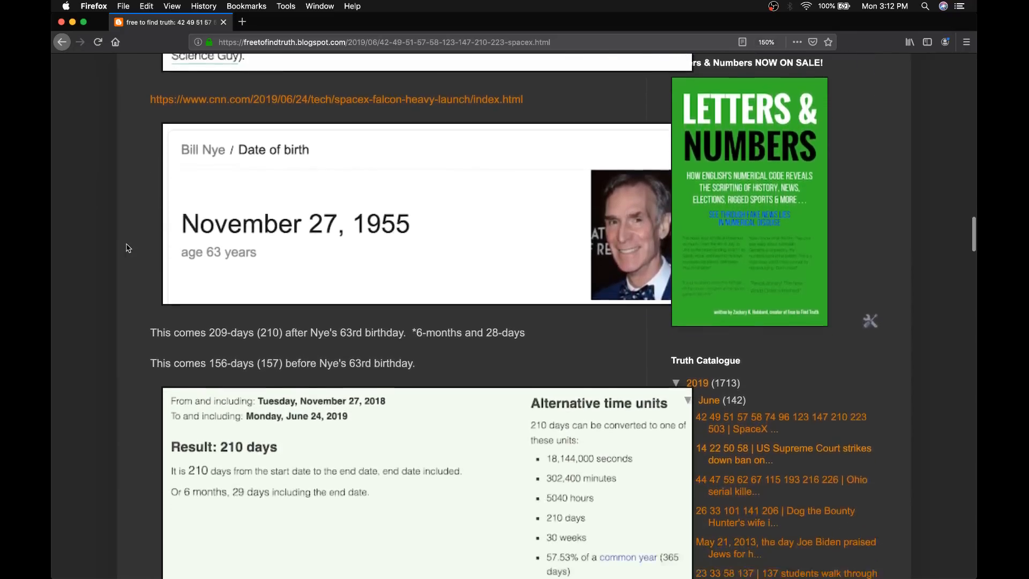
scroll(down, 3)
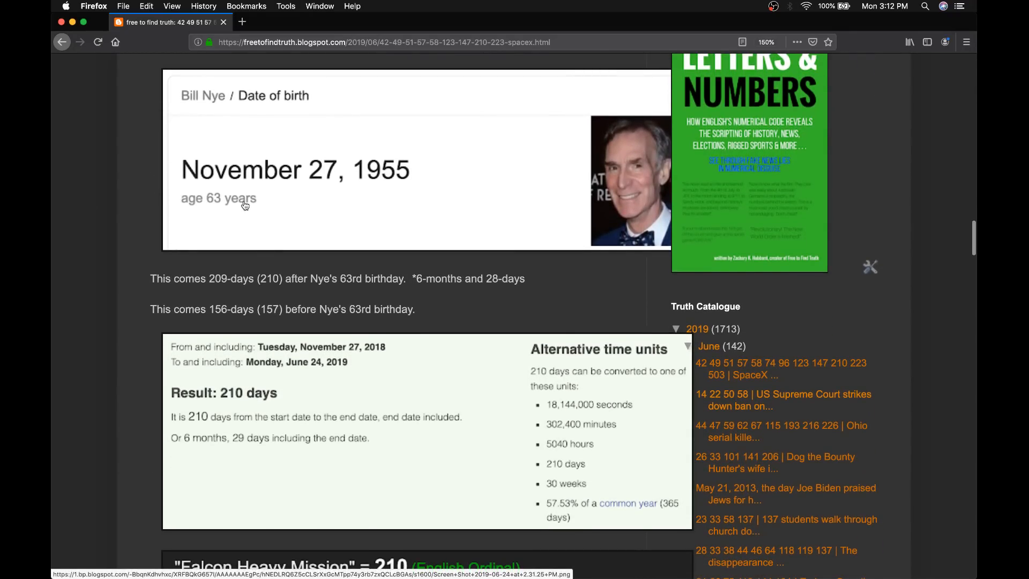
scroll(down, 3)
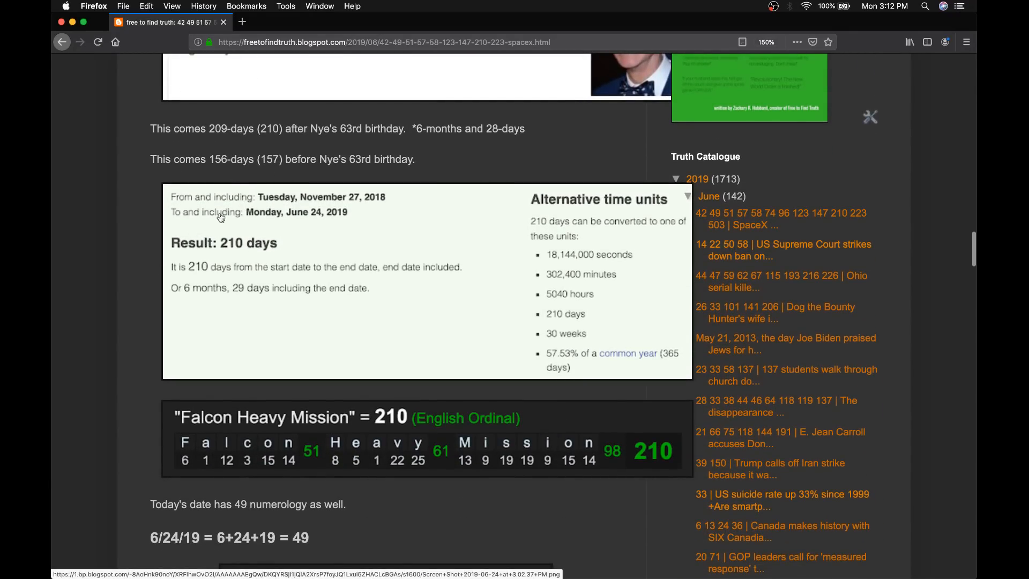
mouse_move(247, 194)
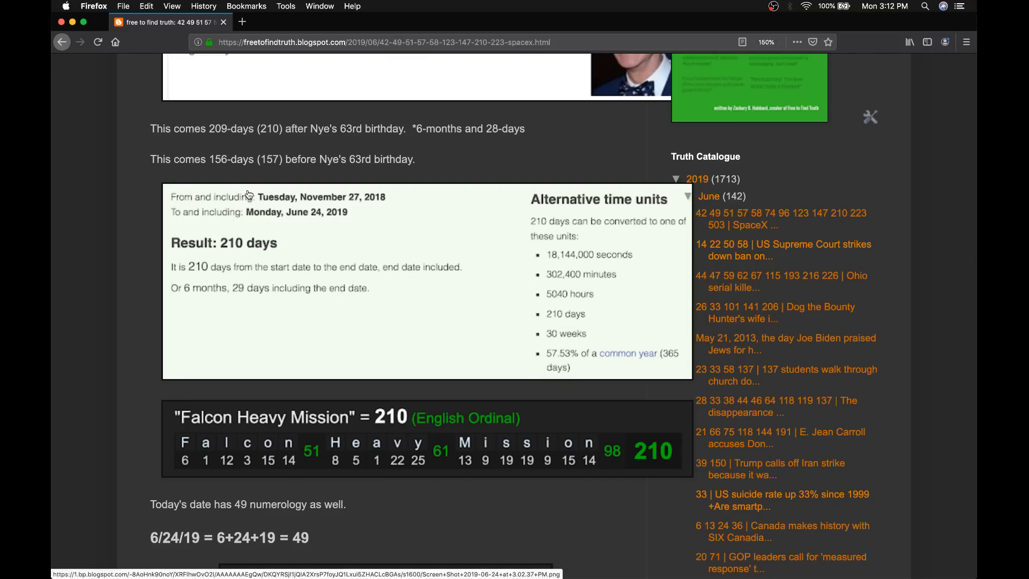
mouse_move(369, 382)
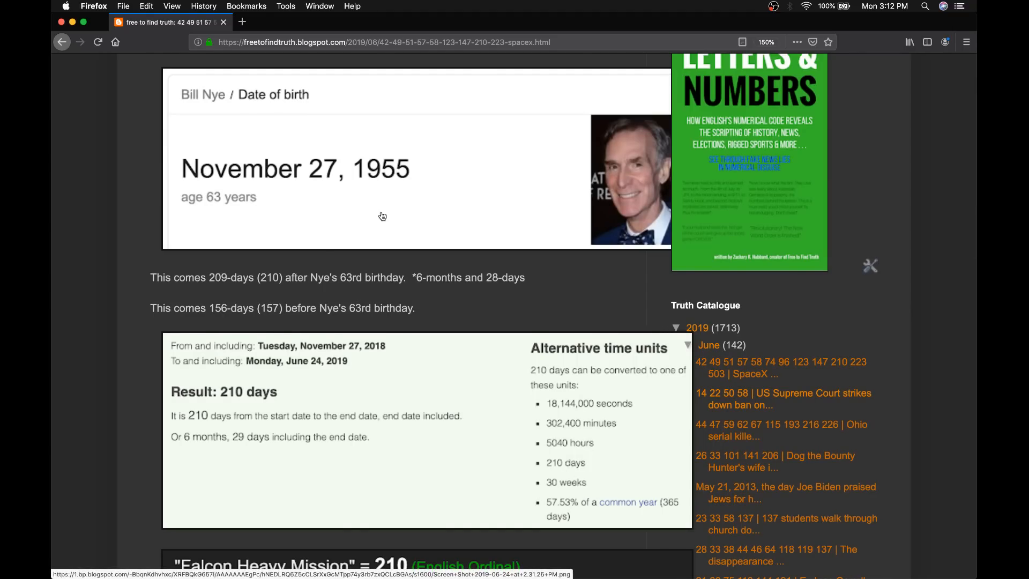
- Scroll on to the 6/24/19 = 49 date sum, Falcon Heavy = 49 and Elon Musk's June 28, 1971 birth date
scroll(down, 3)
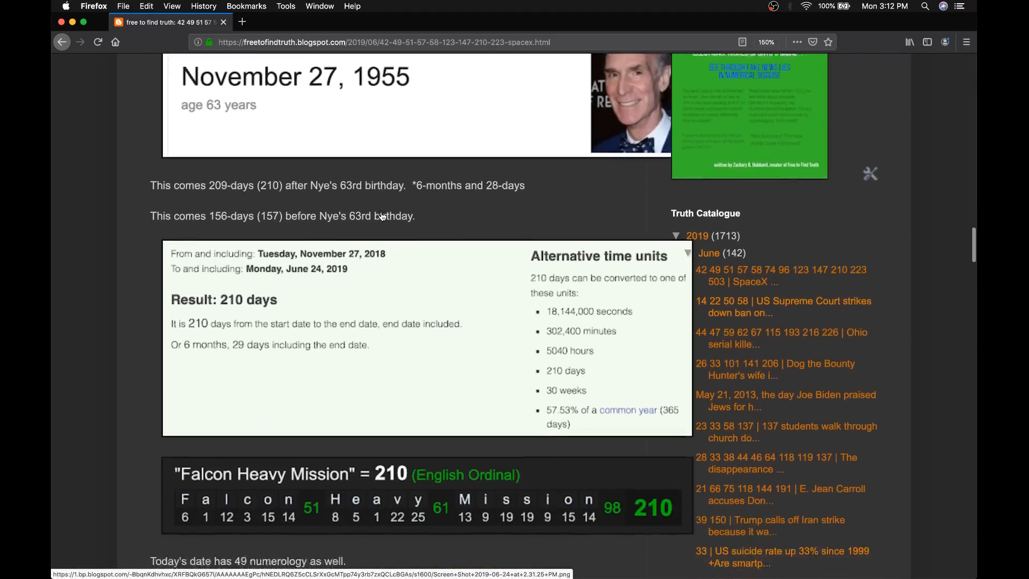
scroll(down, 3)
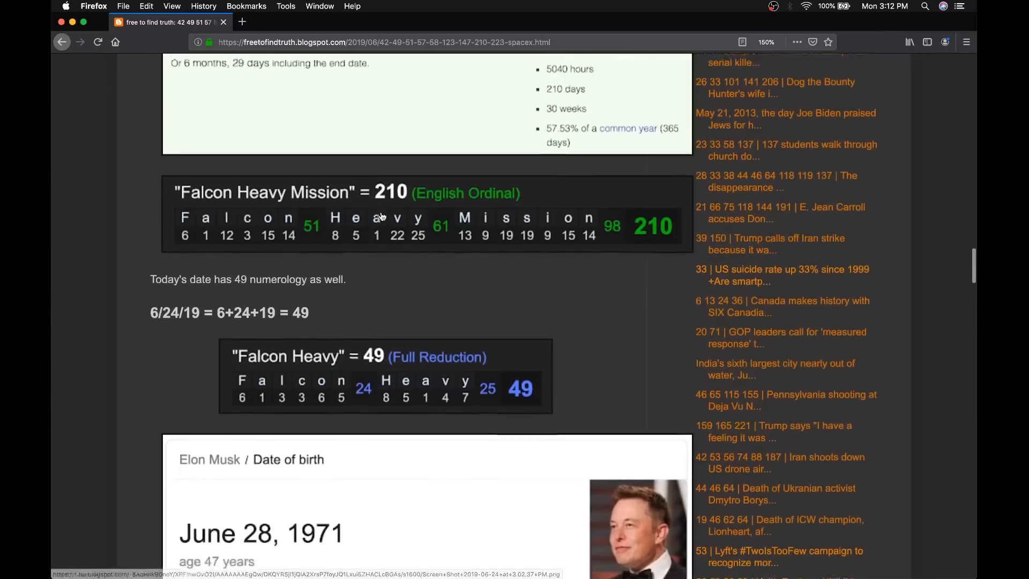
scroll(down, 3)
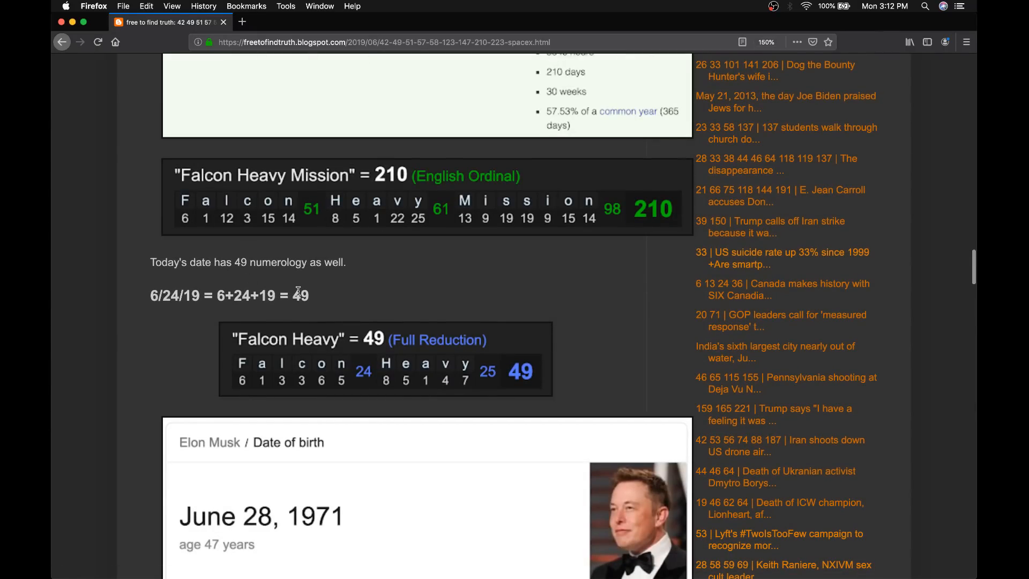
mouse_move(230, 355)
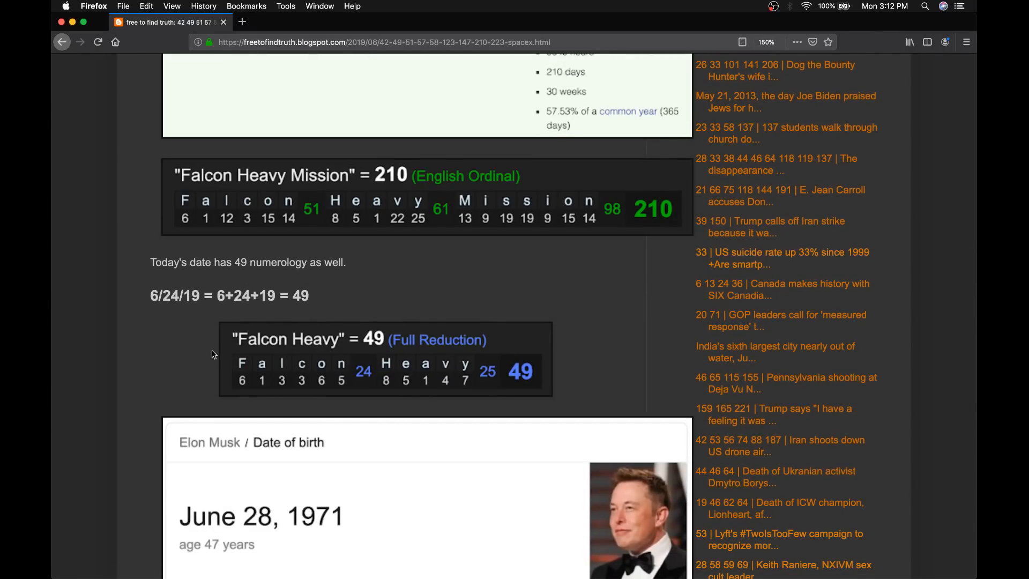
scroll(down, 3)
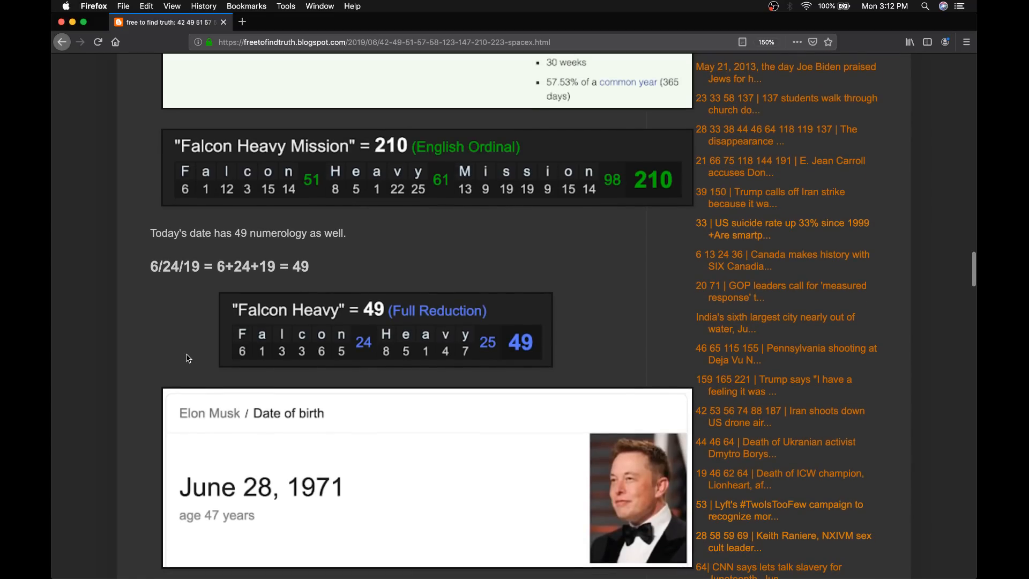
scroll(down, 3)
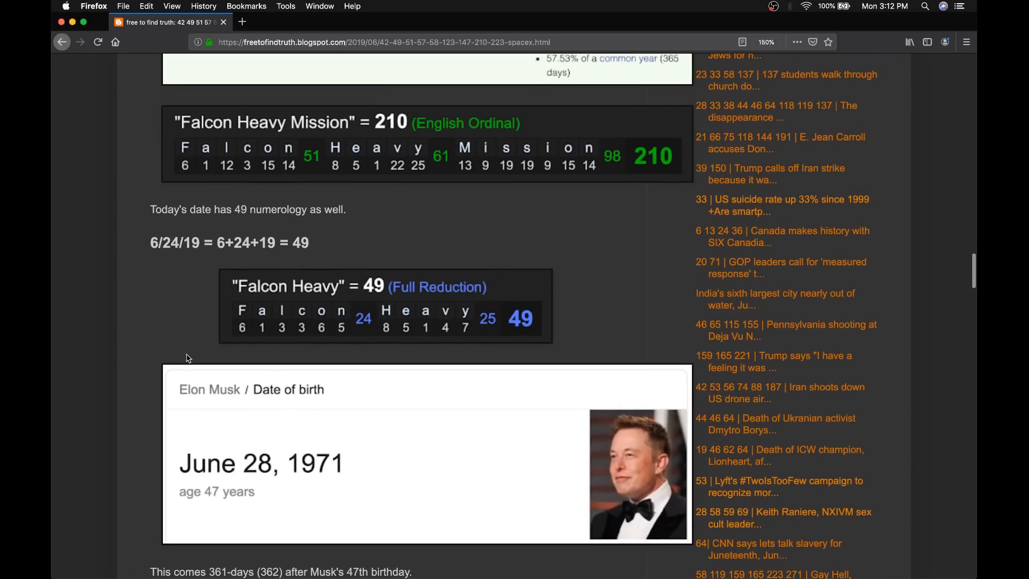
scroll(down, 3)
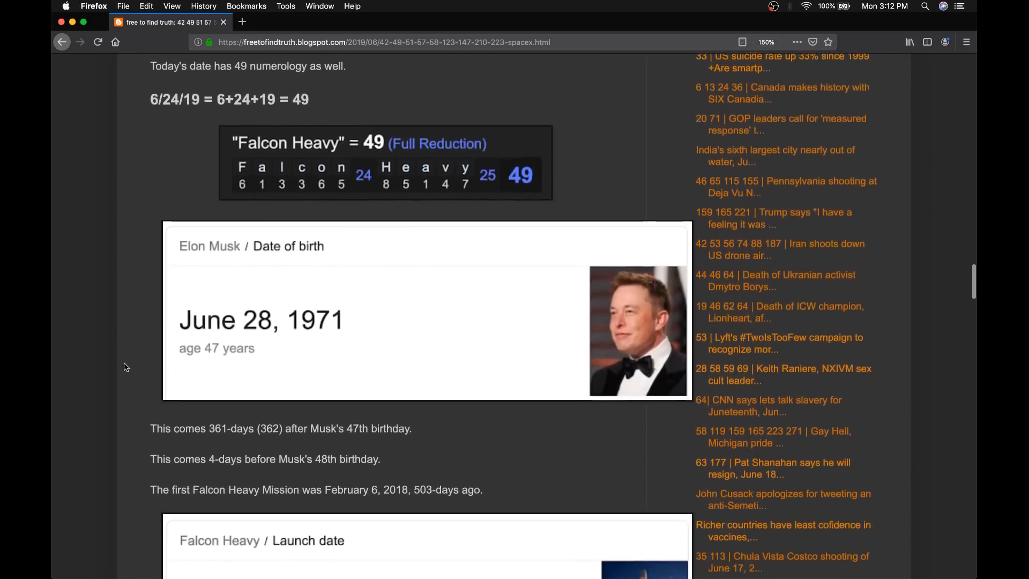
scroll(down, 3)
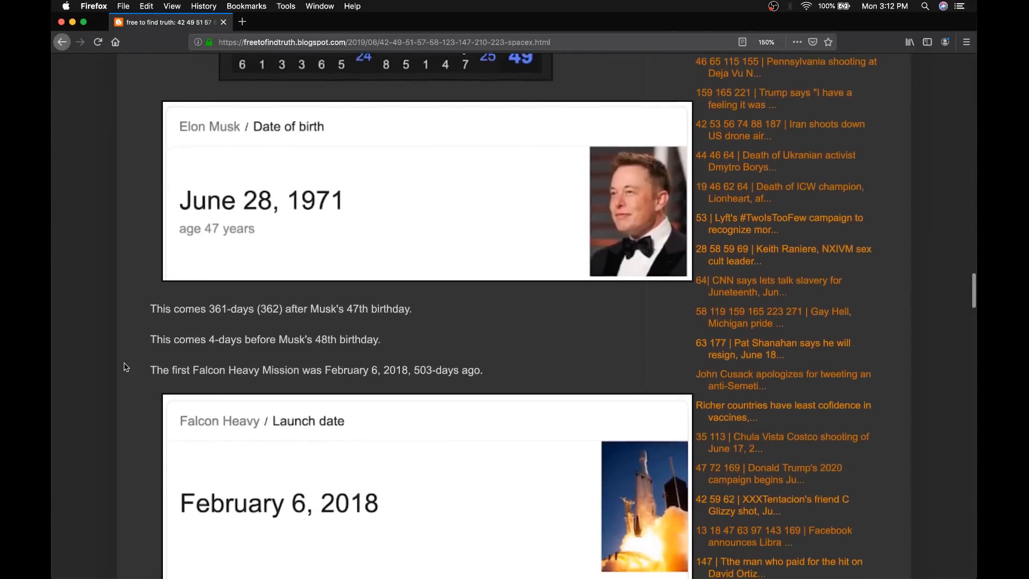
- Scroll past the Properties of 503 table to the February 6, 2018 launch date and Falcon Heavy Mission = 96 beside Freemason = 96
scroll(down, 3)
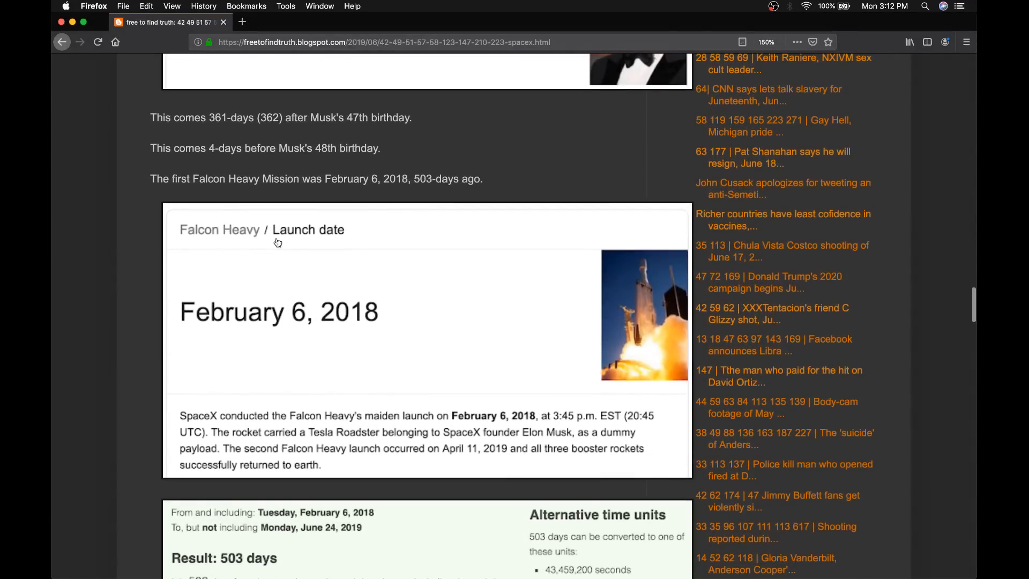
scroll(down, 3)
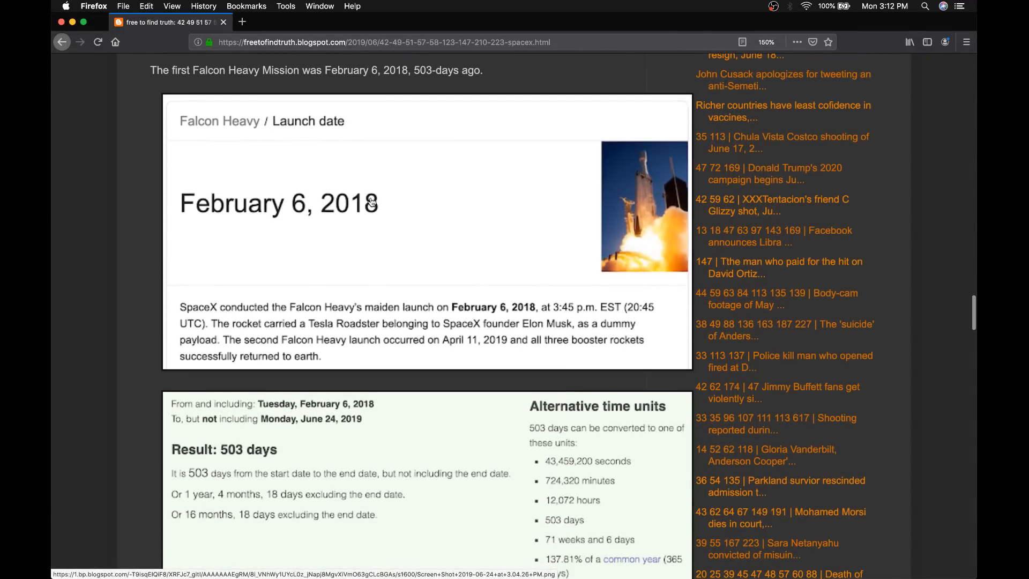
scroll(down, 3)
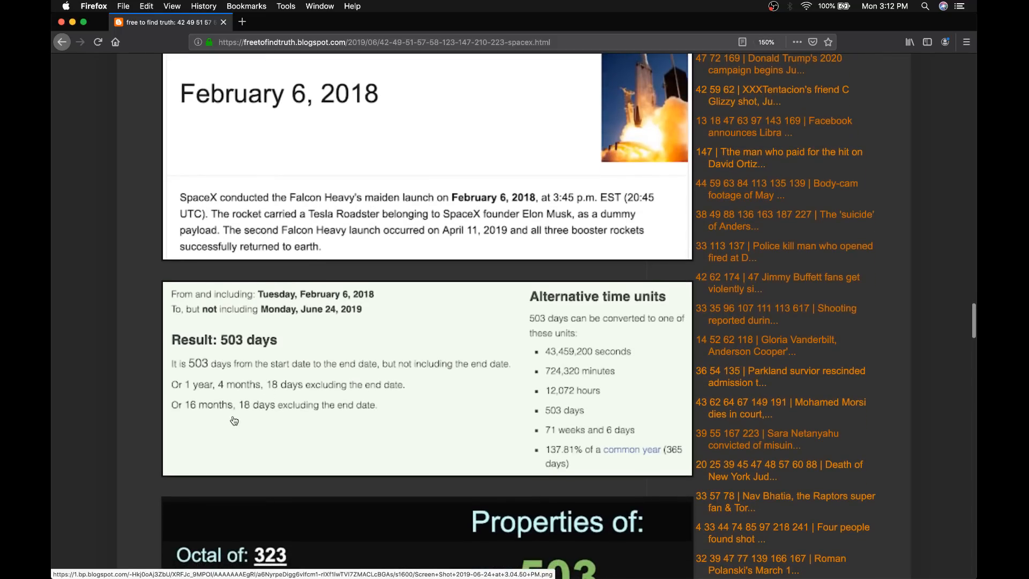
mouse_move(322, 340)
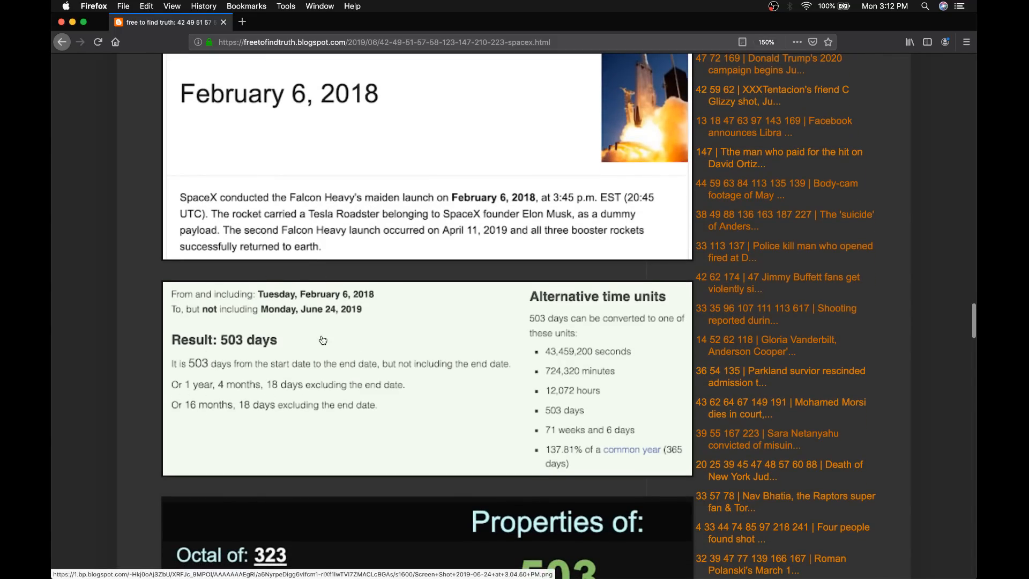
scroll(down, 3)
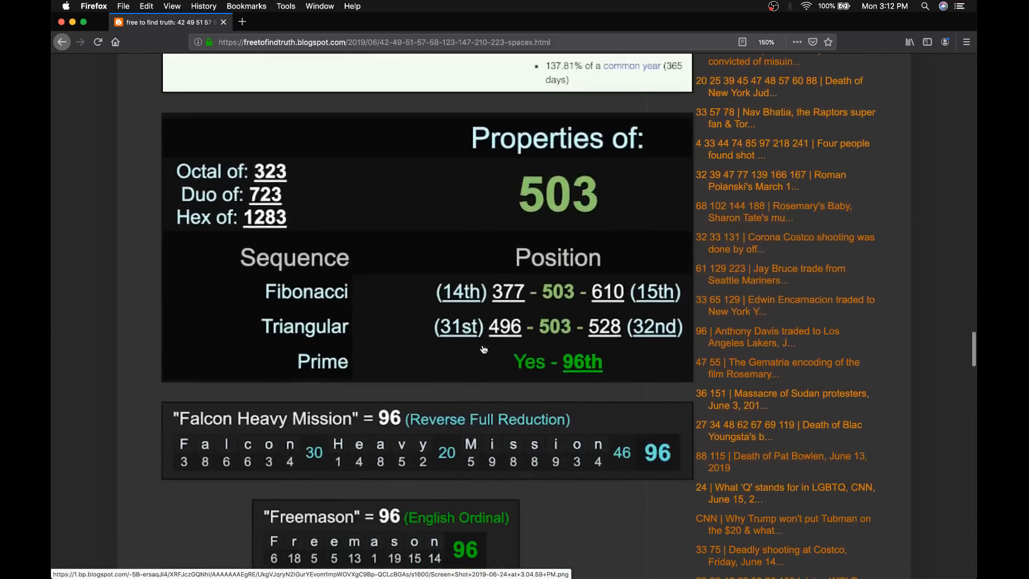
scroll(down, 3)
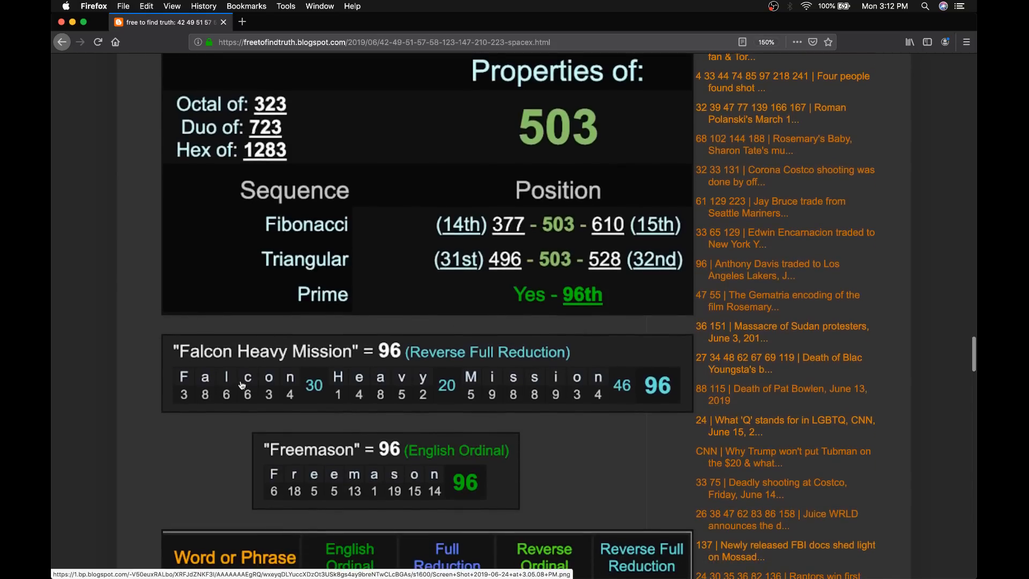
mouse_move(393, 347)
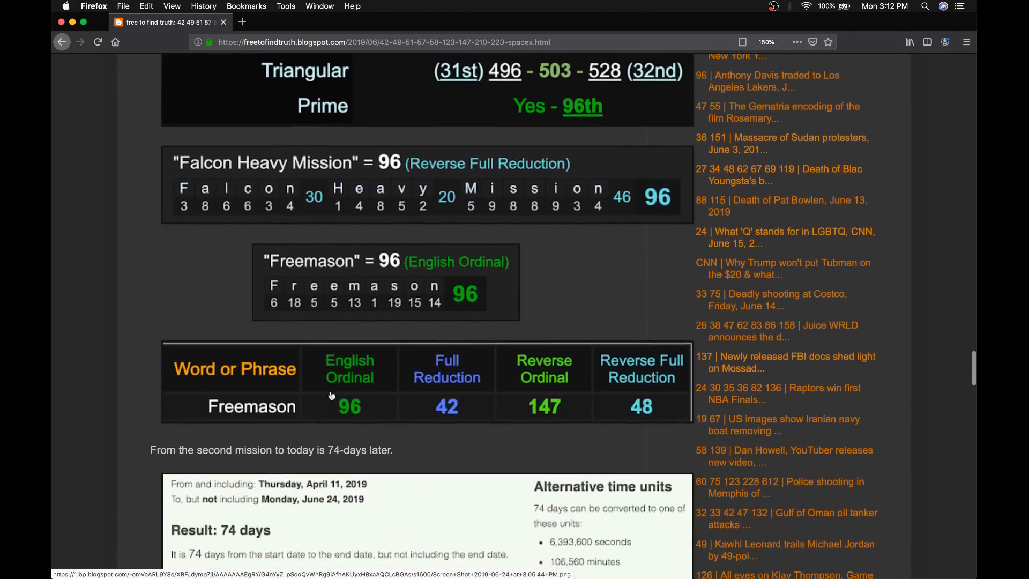
mouse_move(549, 380)
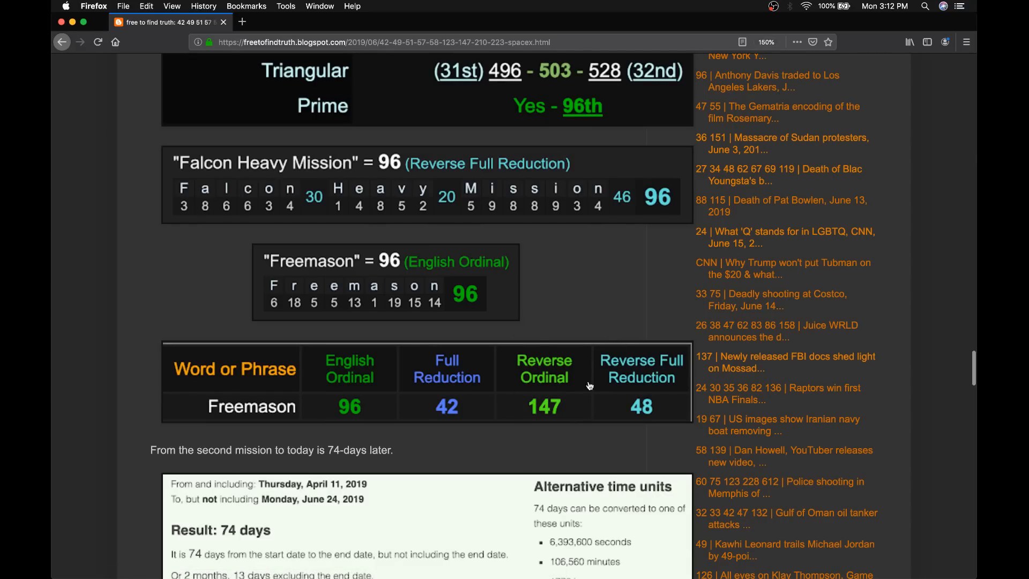
mouse_move(531, 294)
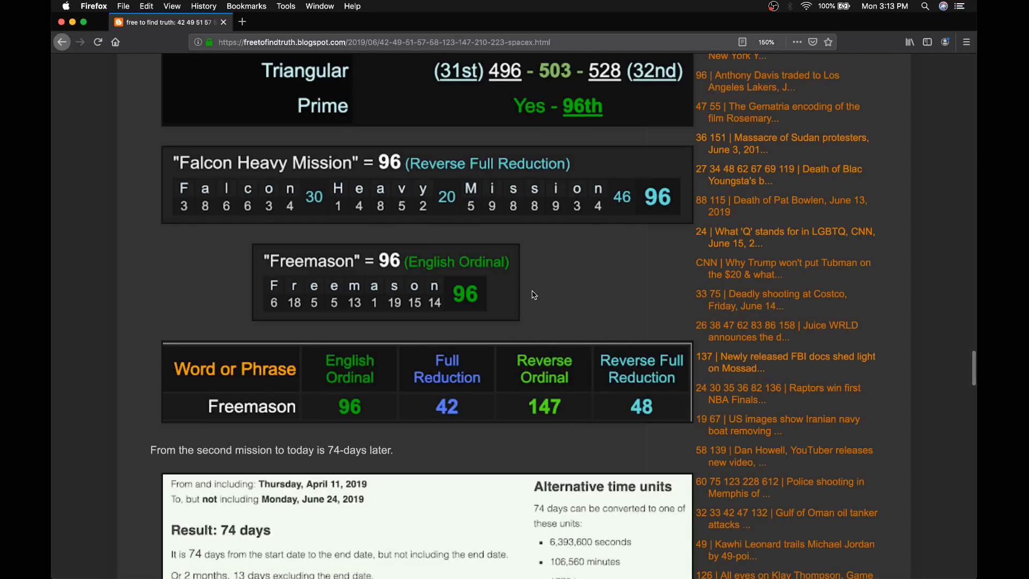
- Scroll to the February 6, 2018 Falcon Heavy maiden launch excerpt and its 503-day count to June 24, 2019
scroll(down, 3)
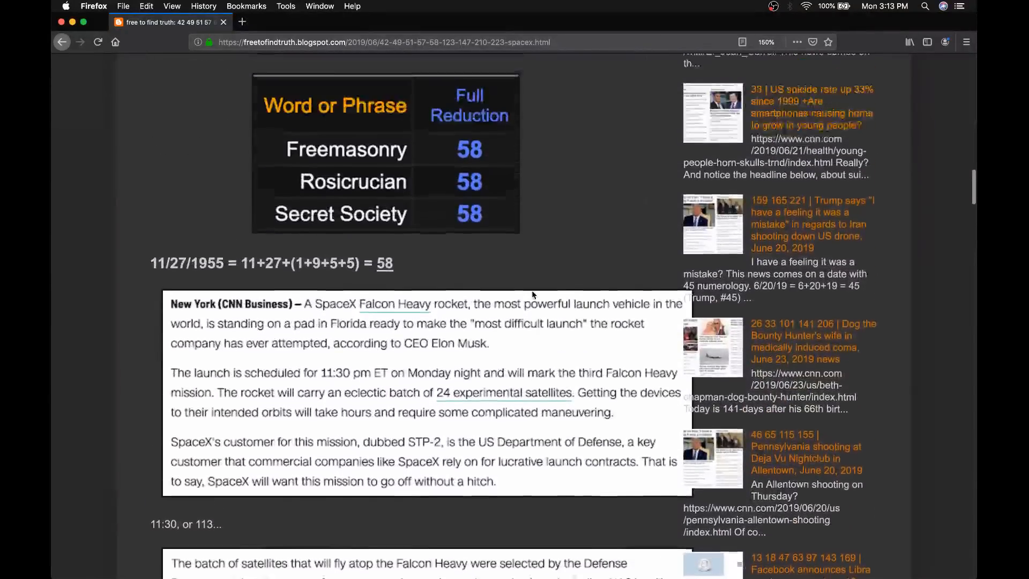
scroll(down, 3)
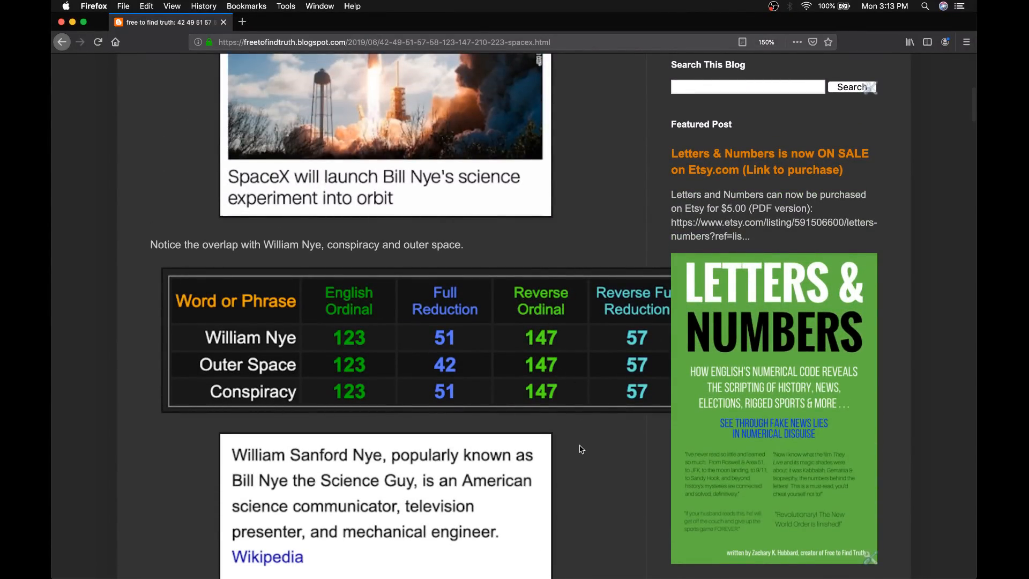
scroll(down, 3)
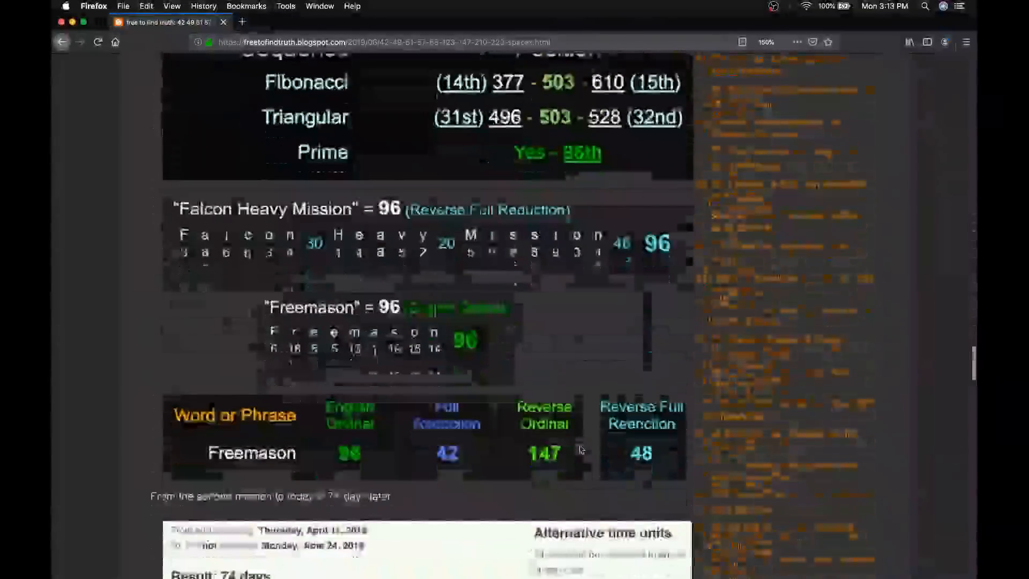
scroll(down, 3)
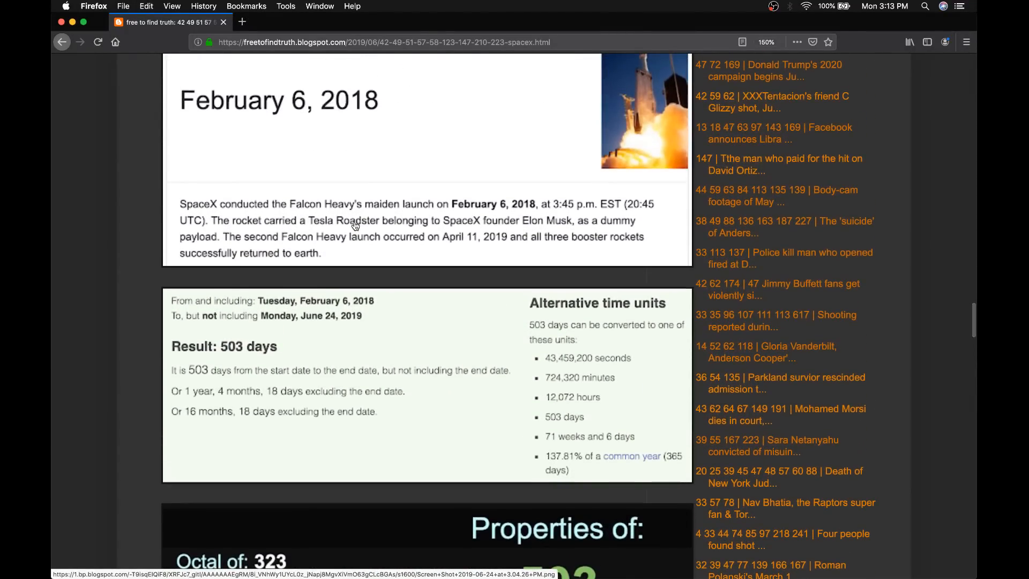
mouse_move(464, 244)
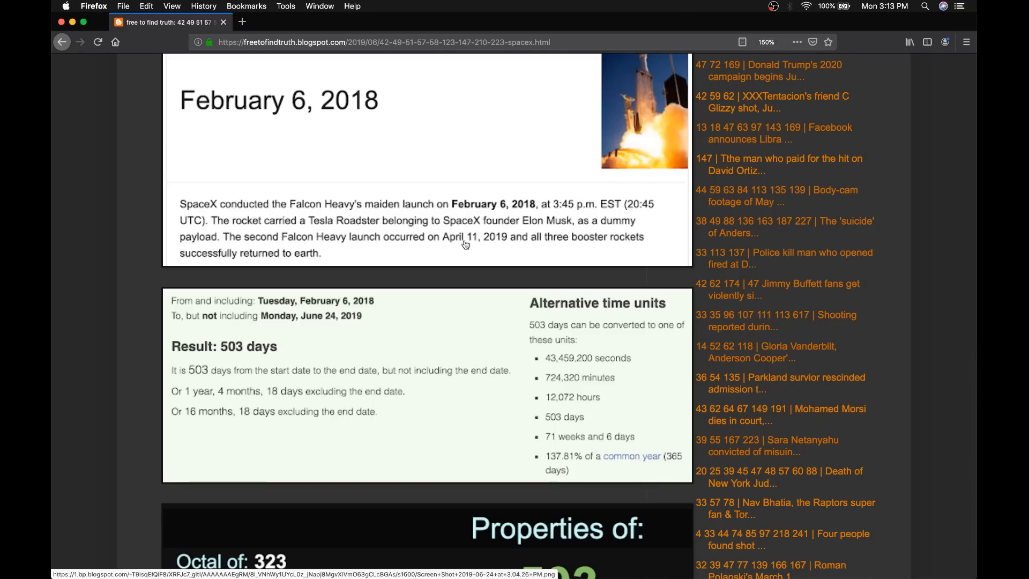
scroll(down, 3)
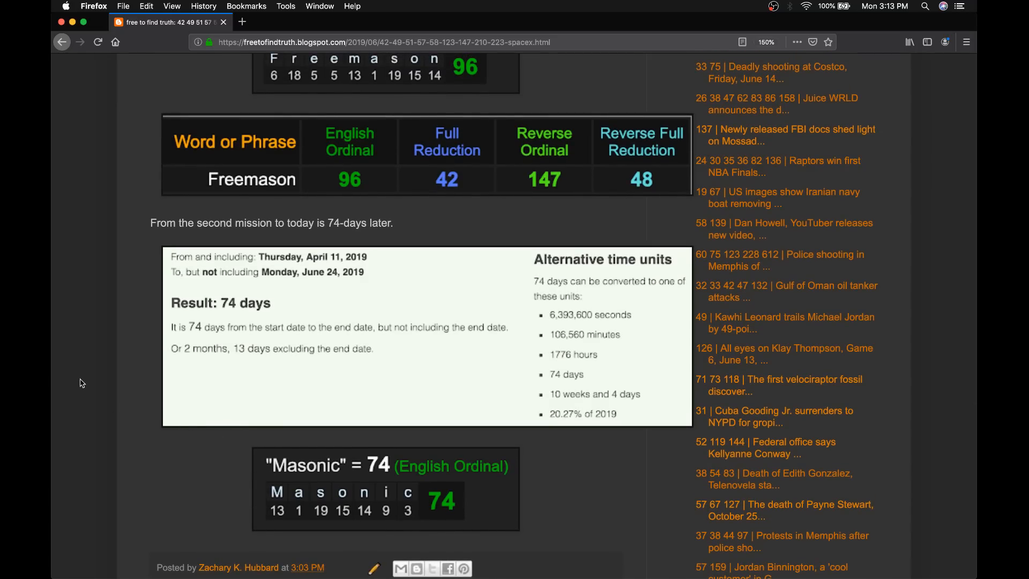
scroll(down, 3)
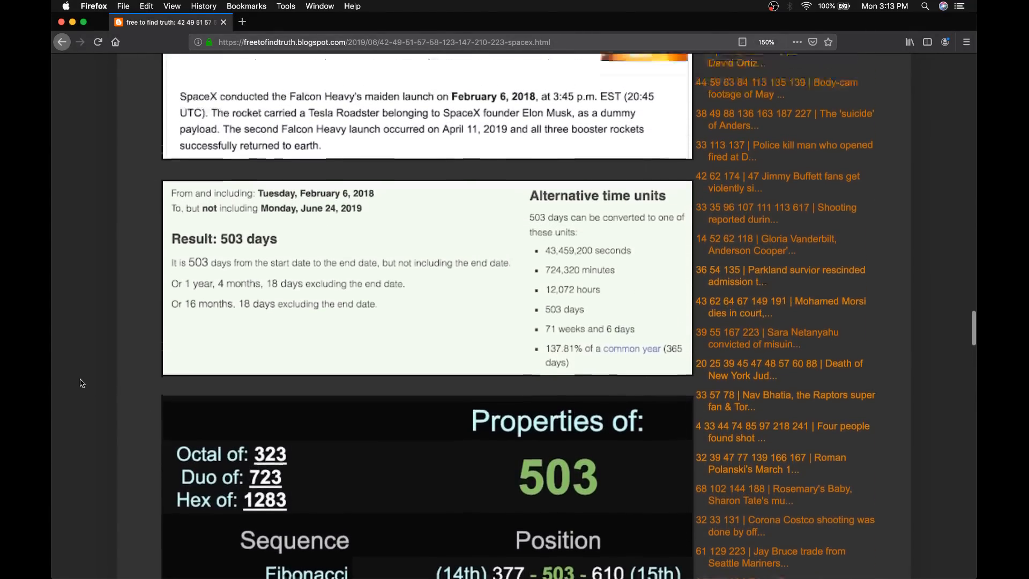
- Scroll back to the post headline, launch image and William Nye gematria table at the top
scroll(up, 3)
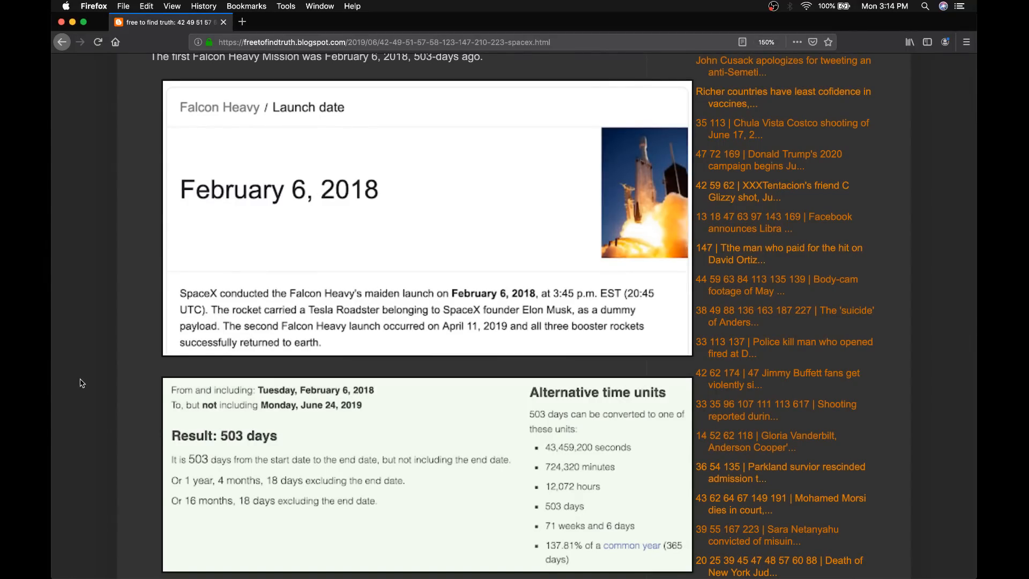
mouse_move(229, 200)
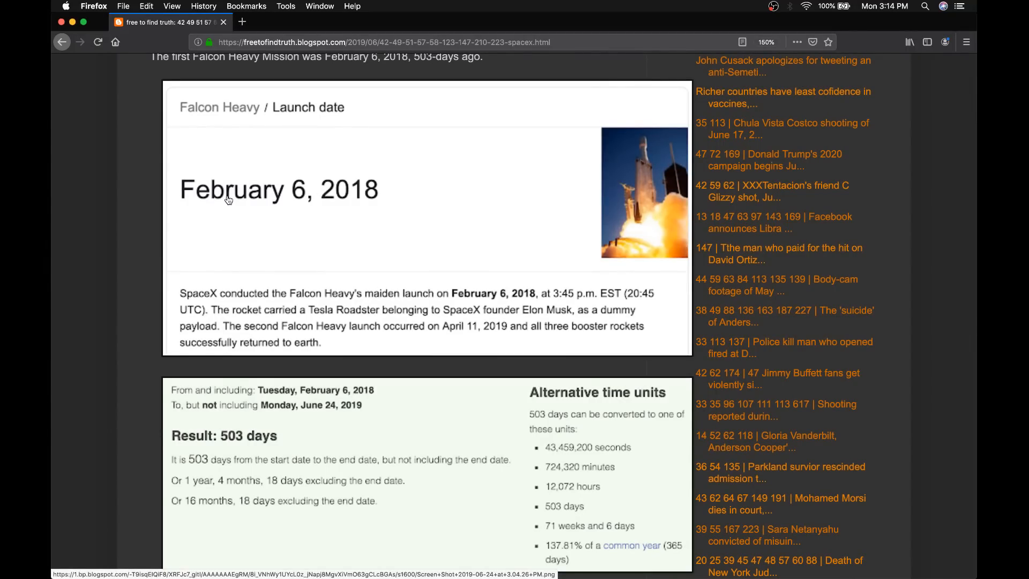
mouse_move(297, 201)
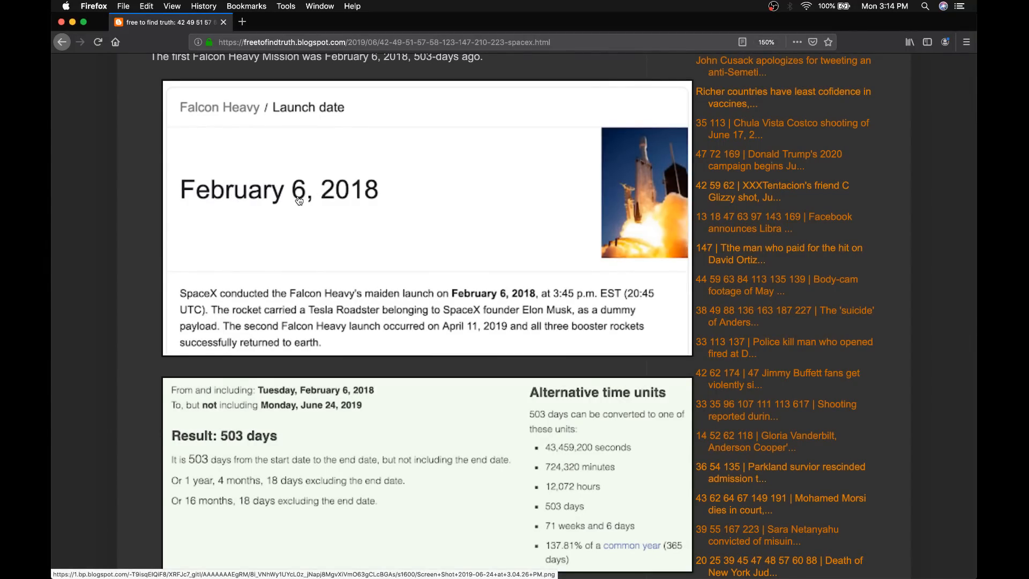
mouse_move(451, 279)
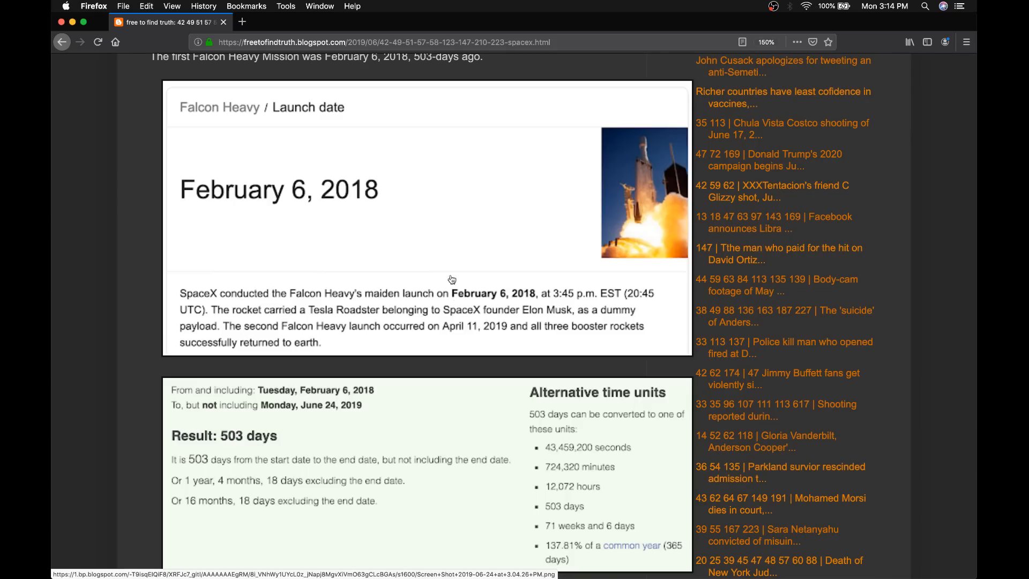
mouse_move(435, 331)
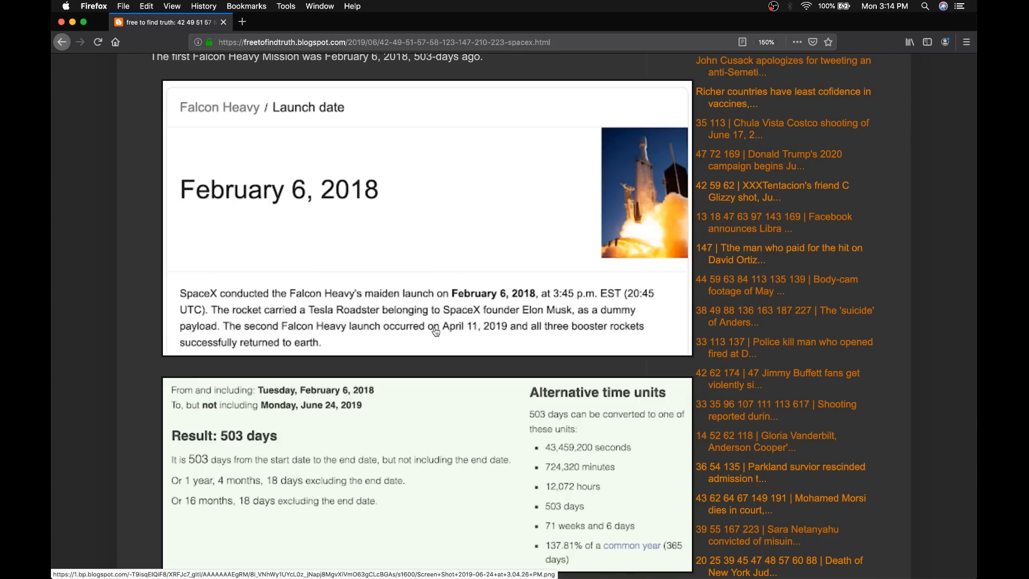
mouse_move(445, 313)
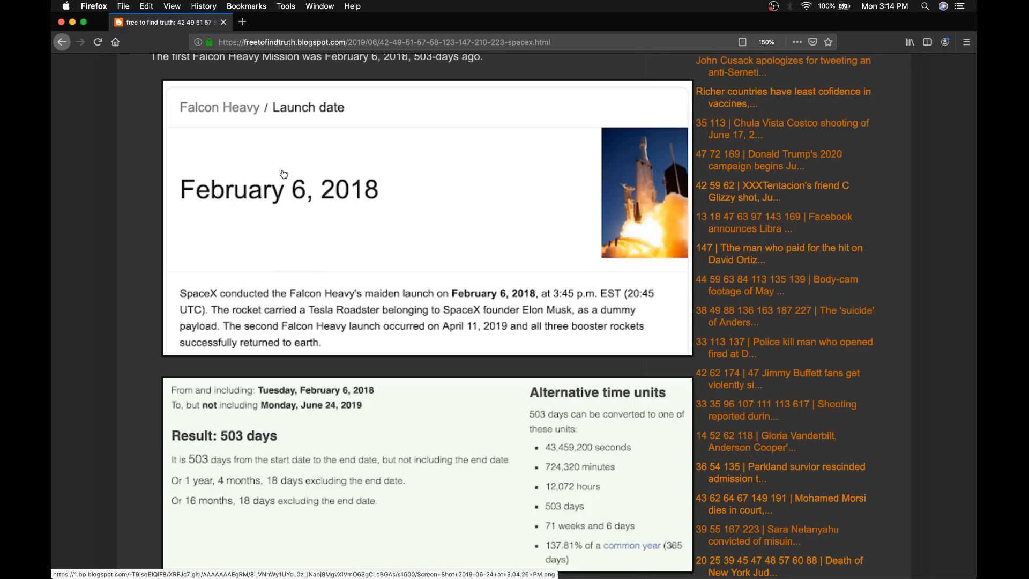
mouse_move(273, 201)
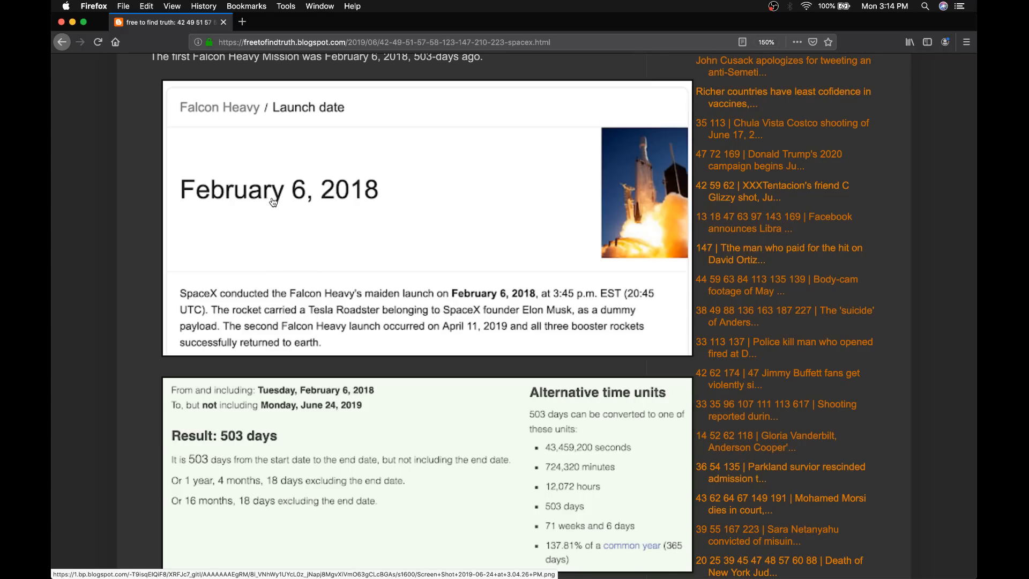
scroll(down, 3)
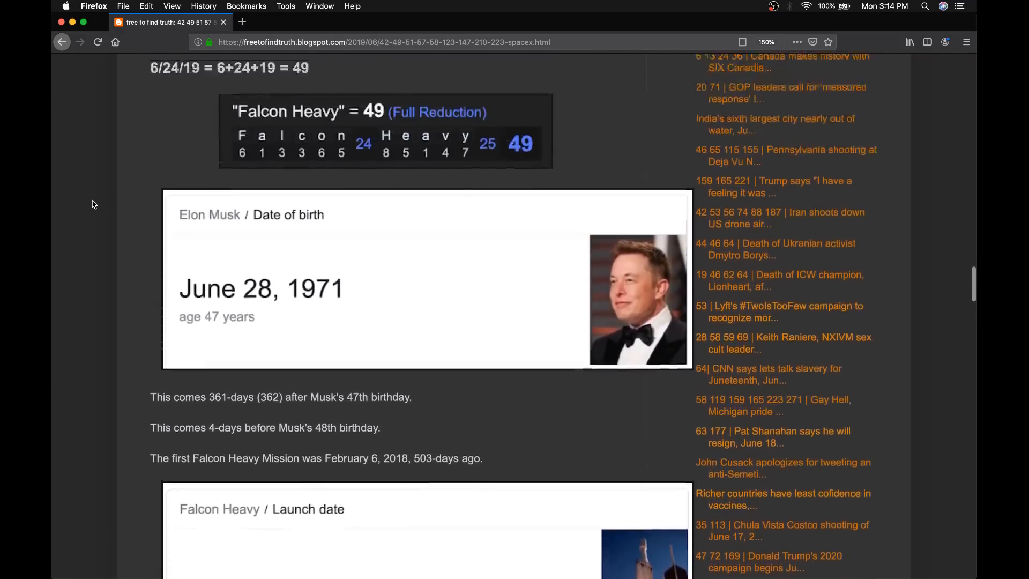
scroll(down, 3)
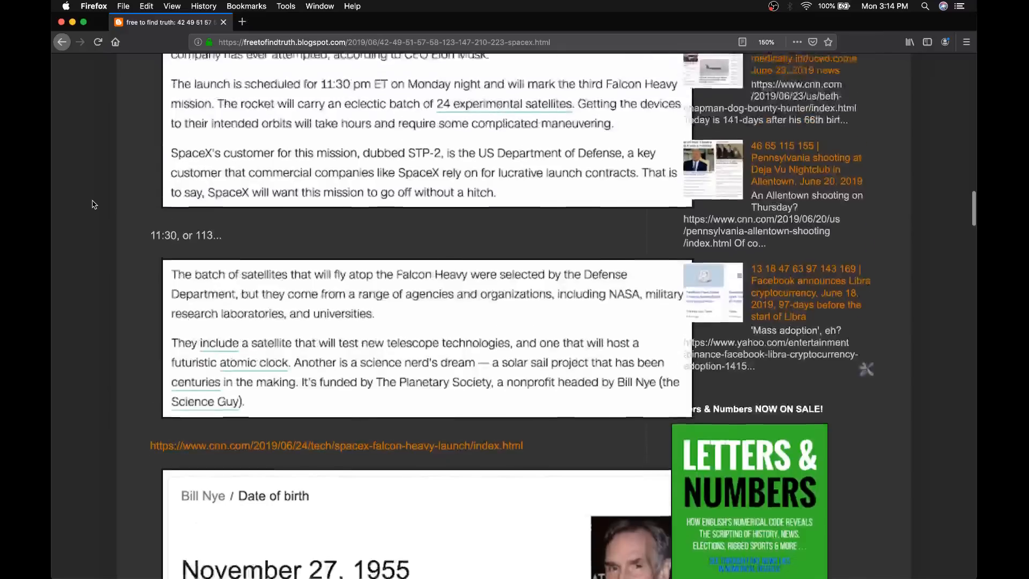
scroll(down, 3)
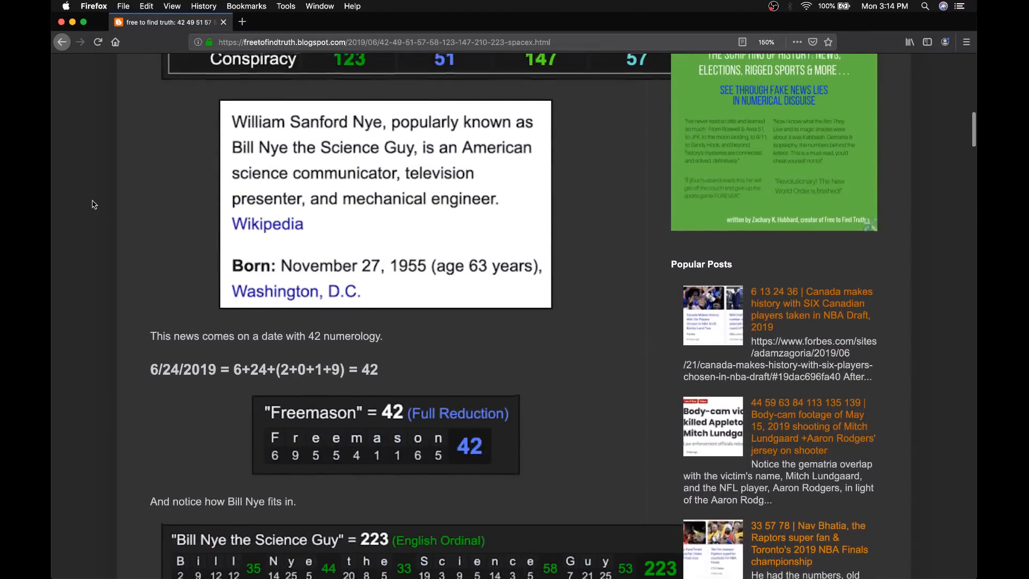
scroll(up, 3)
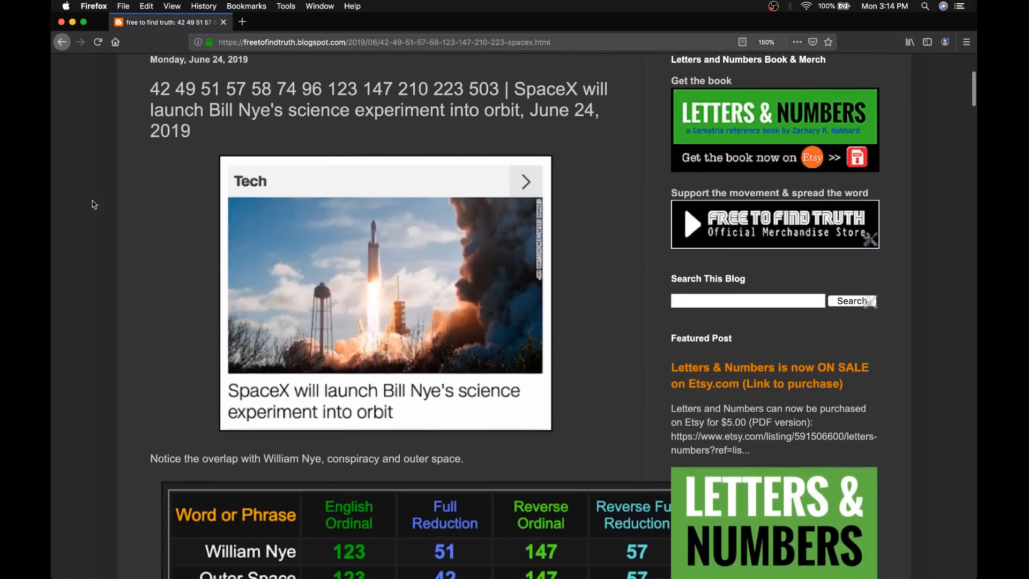
scroll(down, 3)
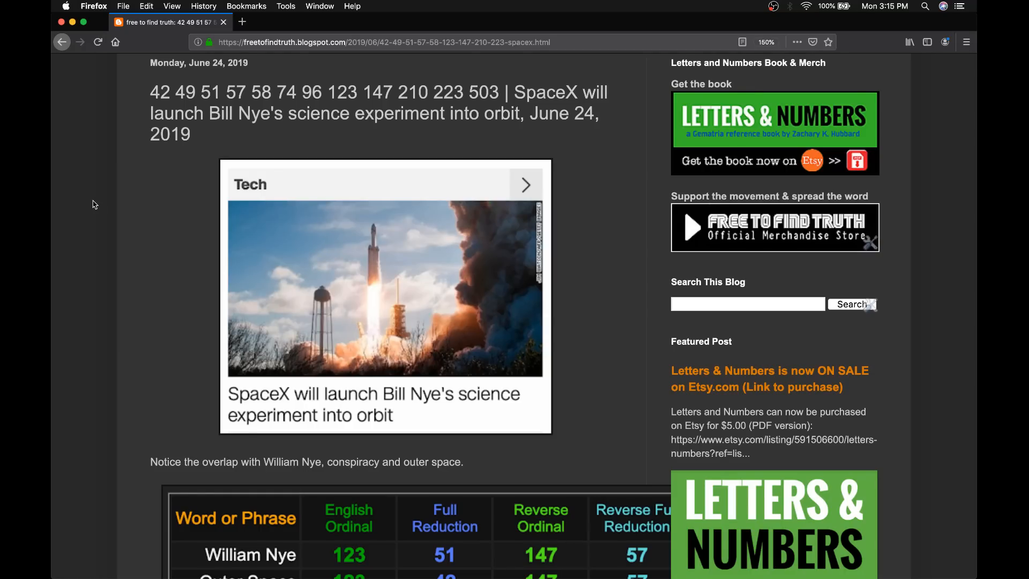
- Scroll down to show the full William Nye, Outer Space and Conspiracy table beneath the launch image
scroll(down, 3)
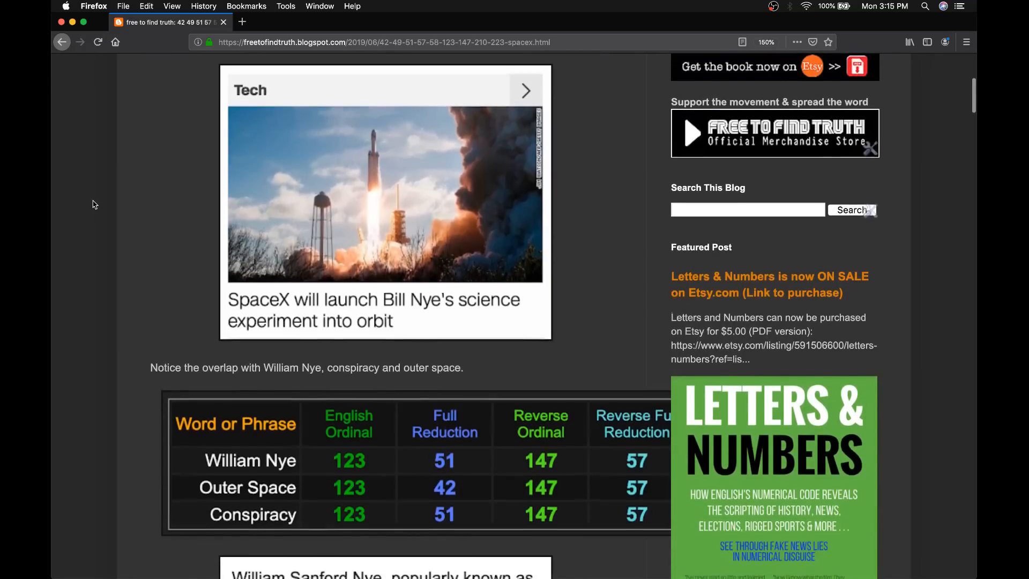
scroll(down, 3)
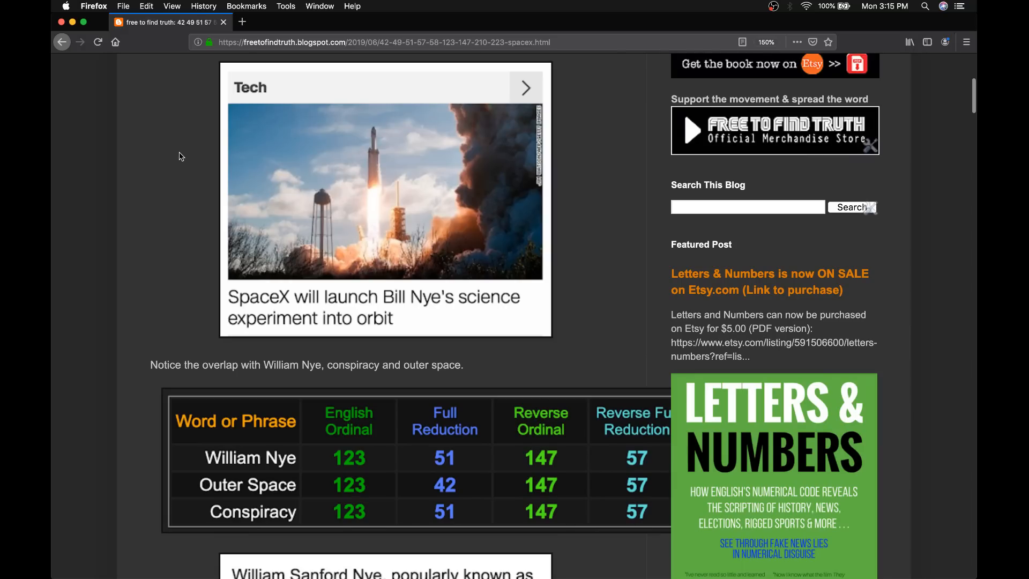
mouse_move(256, 147)
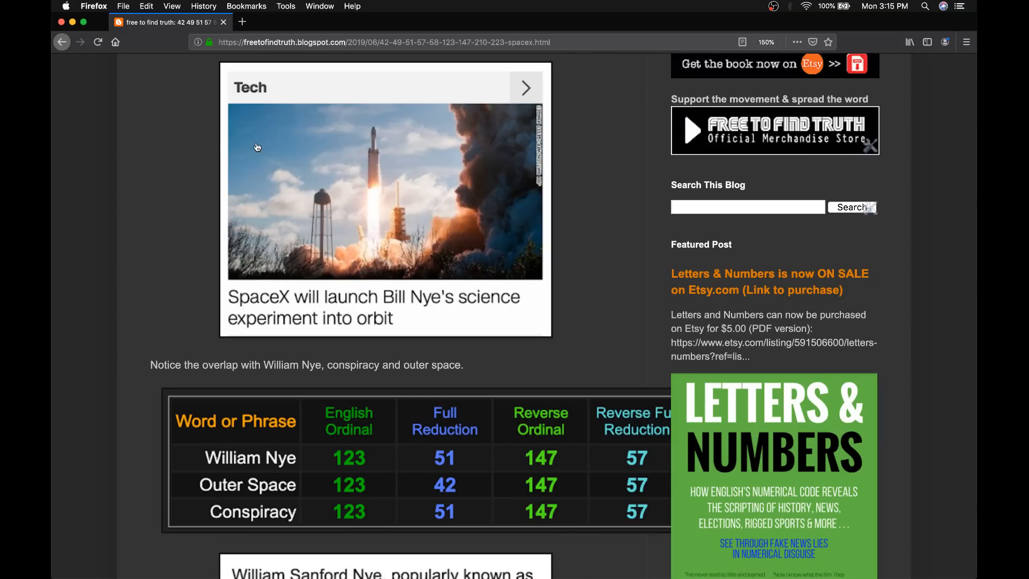
mouse_move(285, 147)
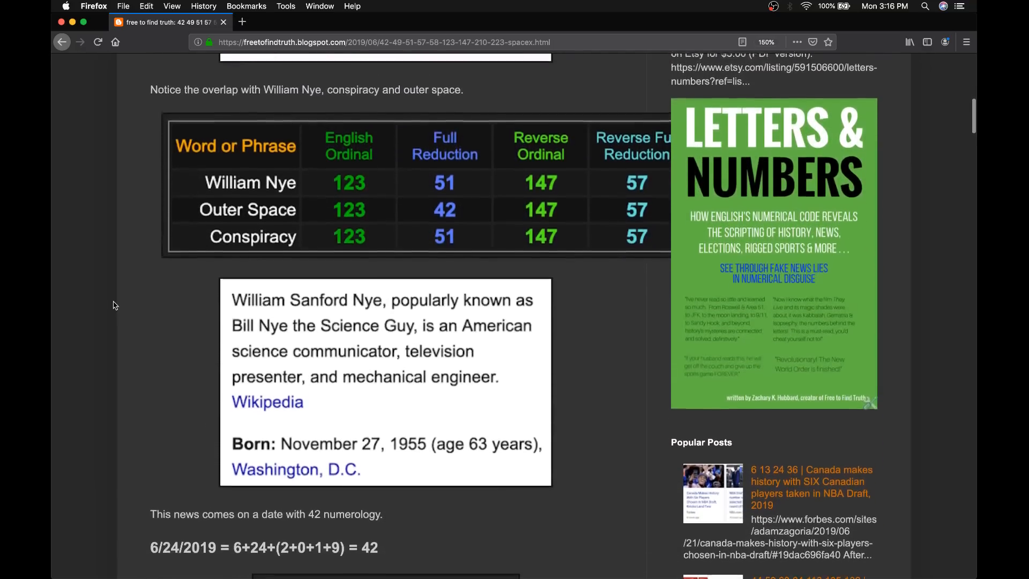
- Scroll past the date numerology to Freemason = 42, Bill Nye the Science Guy = 223, Masonic = 223 and Science = 58
scroll(down, 3)
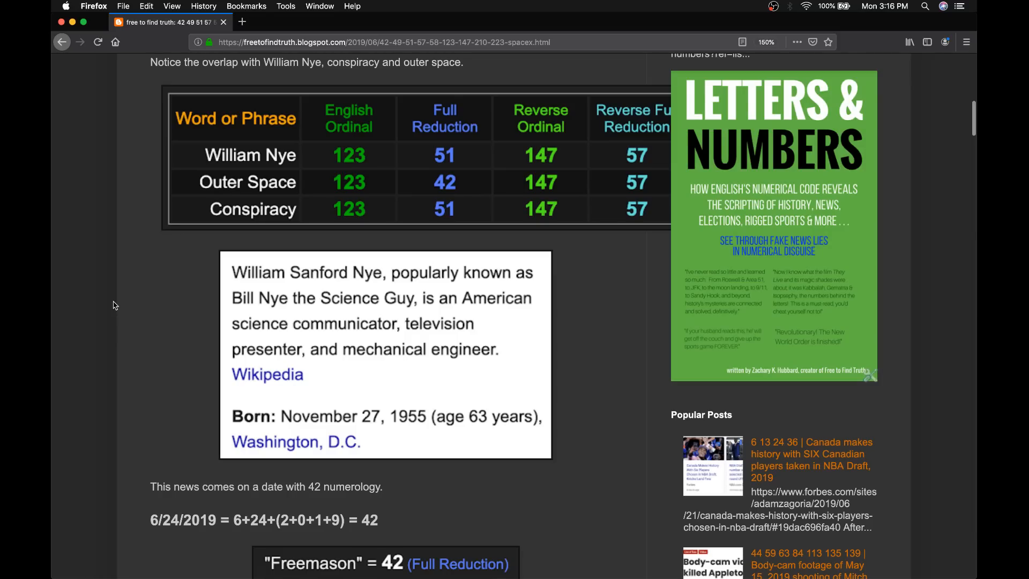
scroll(down, 3)
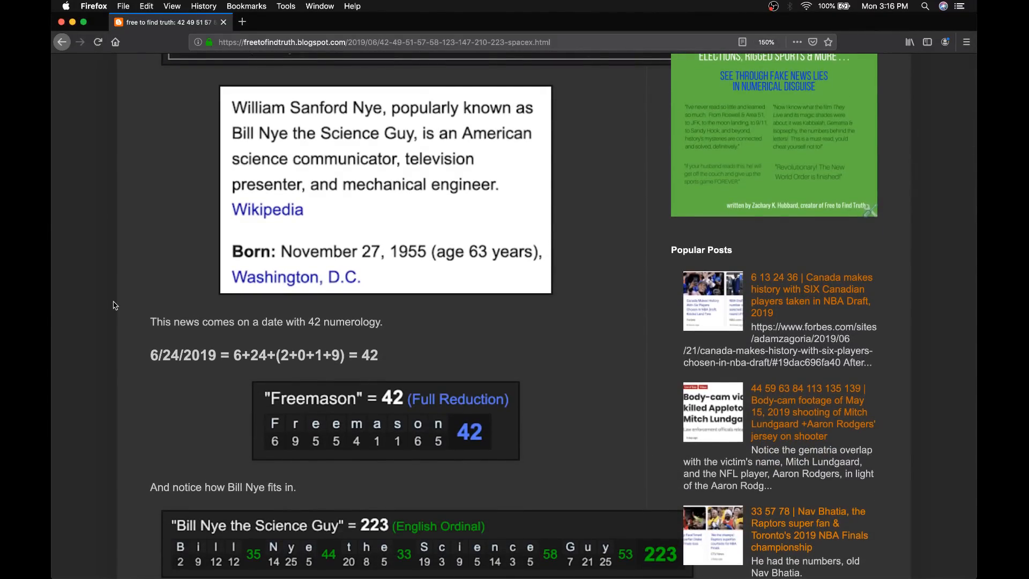
scroll(down, 3)
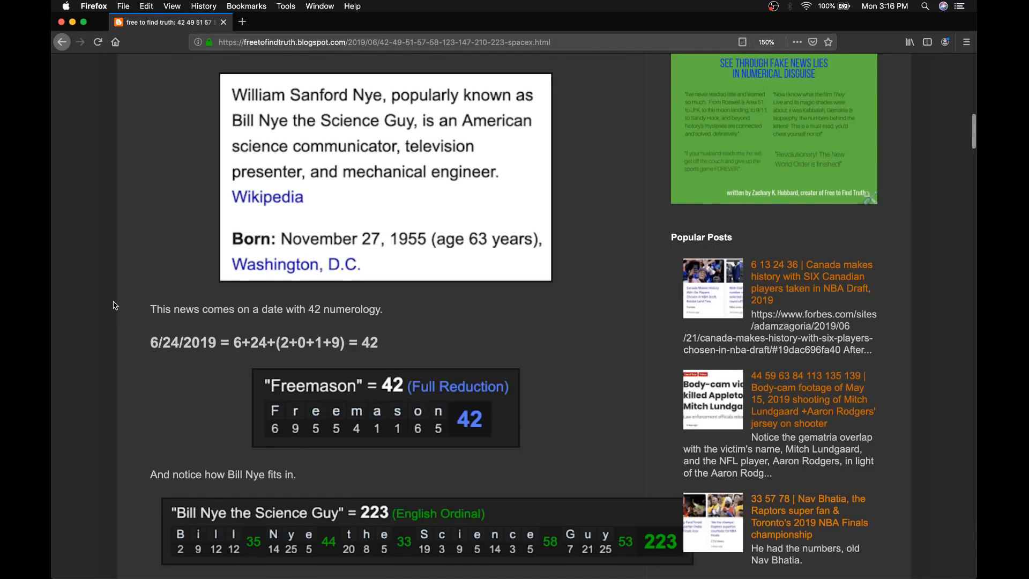
scroll(down, 3)
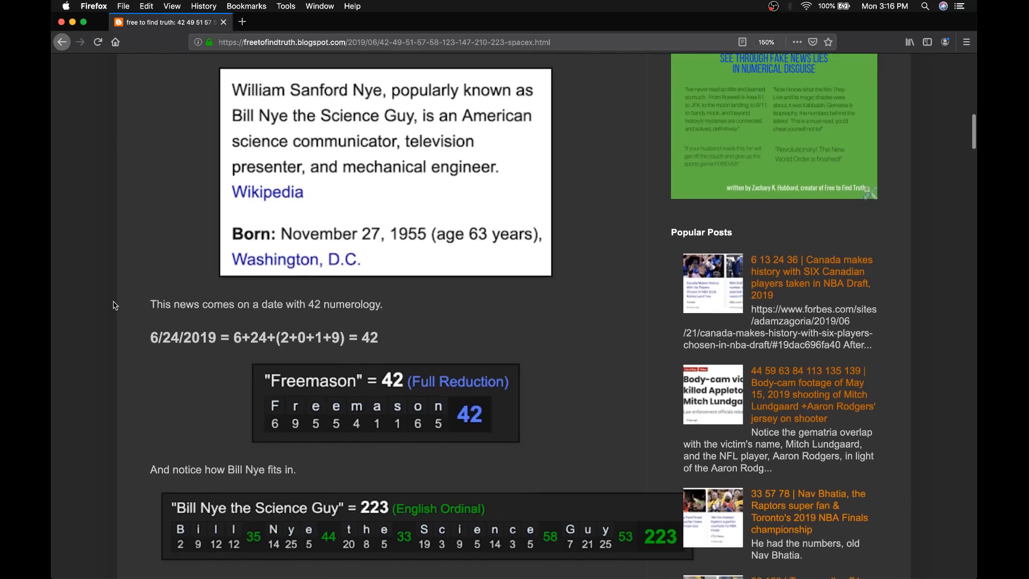
scroll(down, 3)
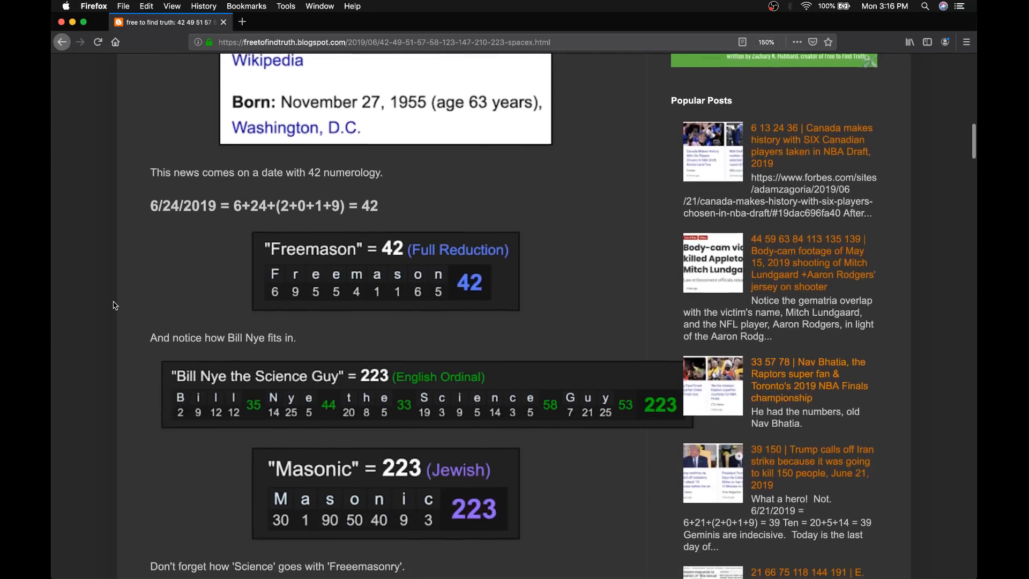
scroll(down, 3)
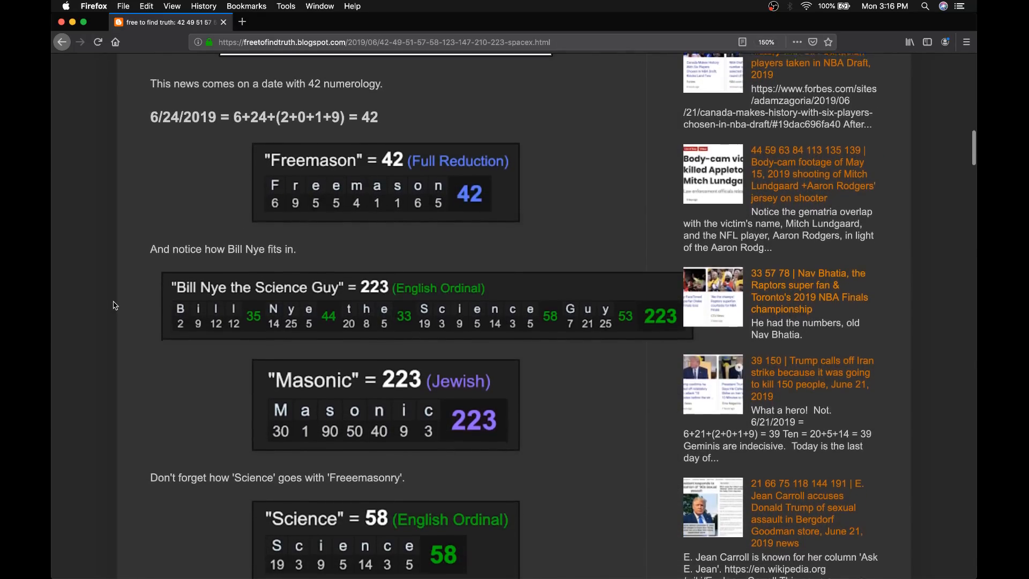
scroll(down, 3)
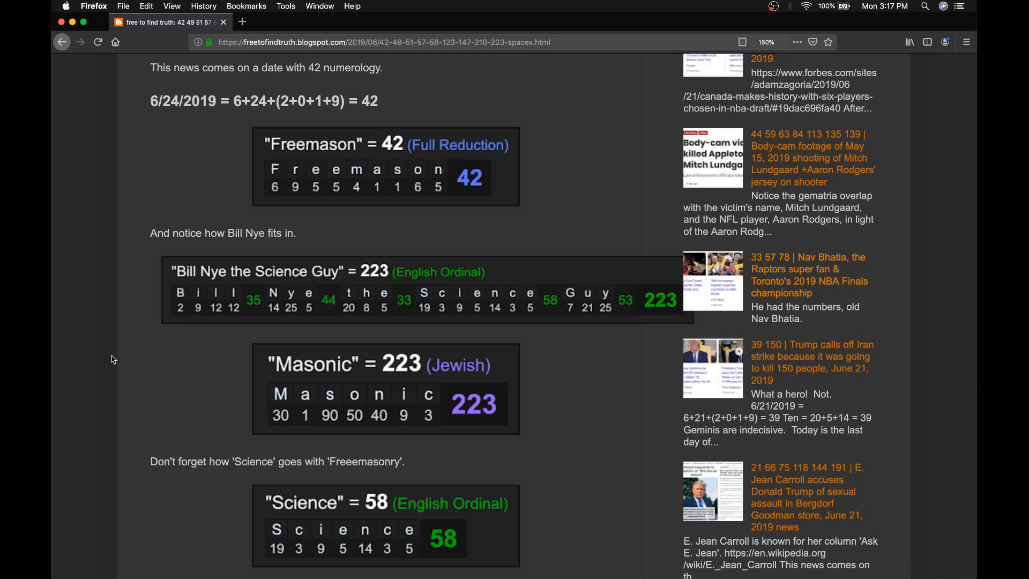
- Scroll down past the CNN excerpts and the Bill Nye and Elon Musk birth date cards
scroll(down, 3)
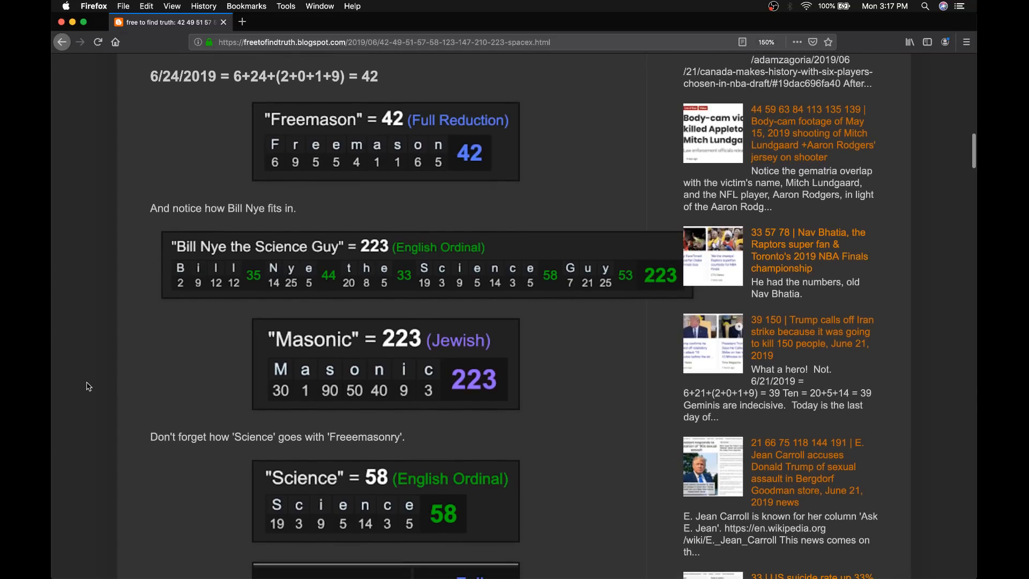
scroll(down, 3)
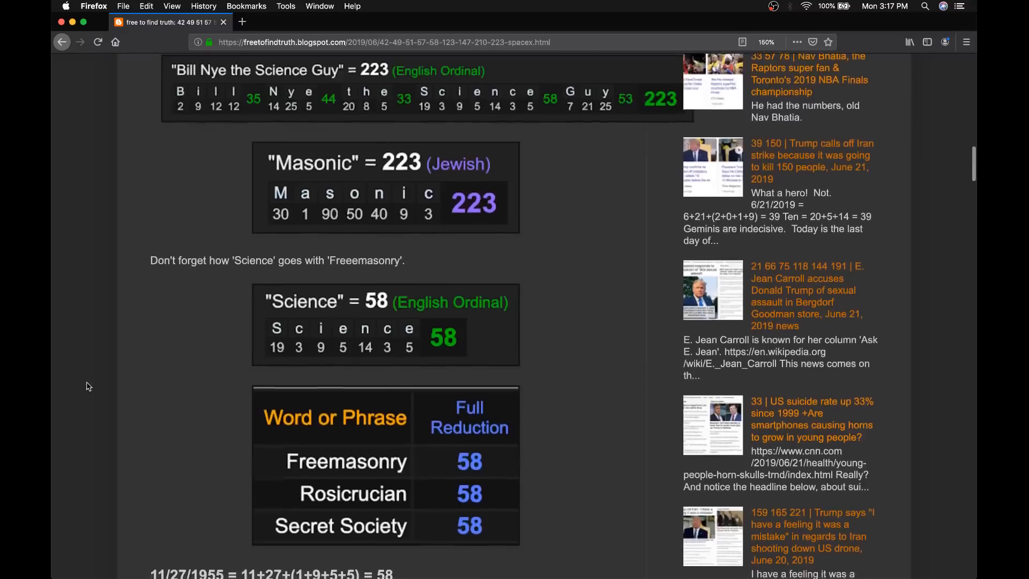
scroll(down, 3)
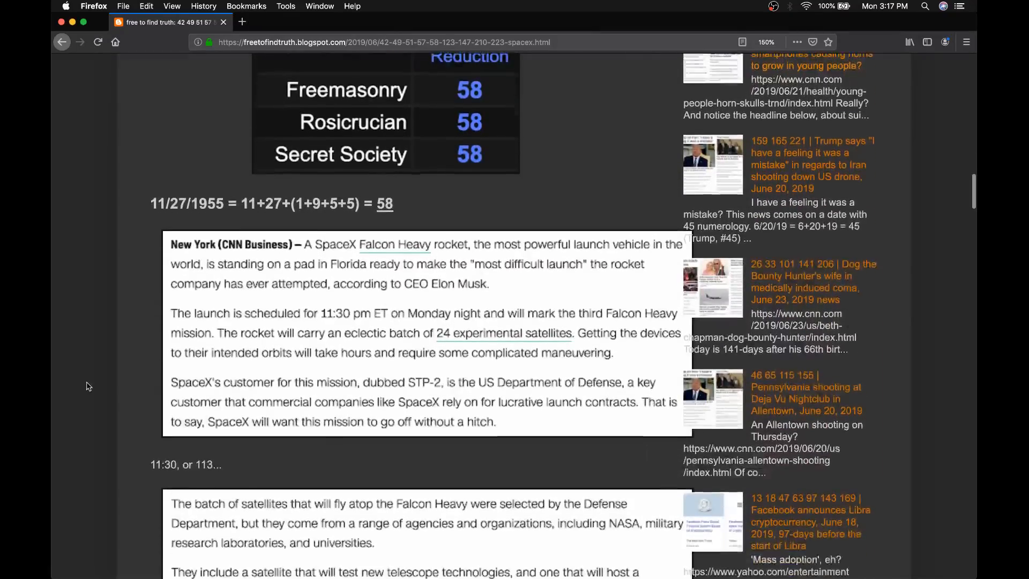
scroll(down, 3)
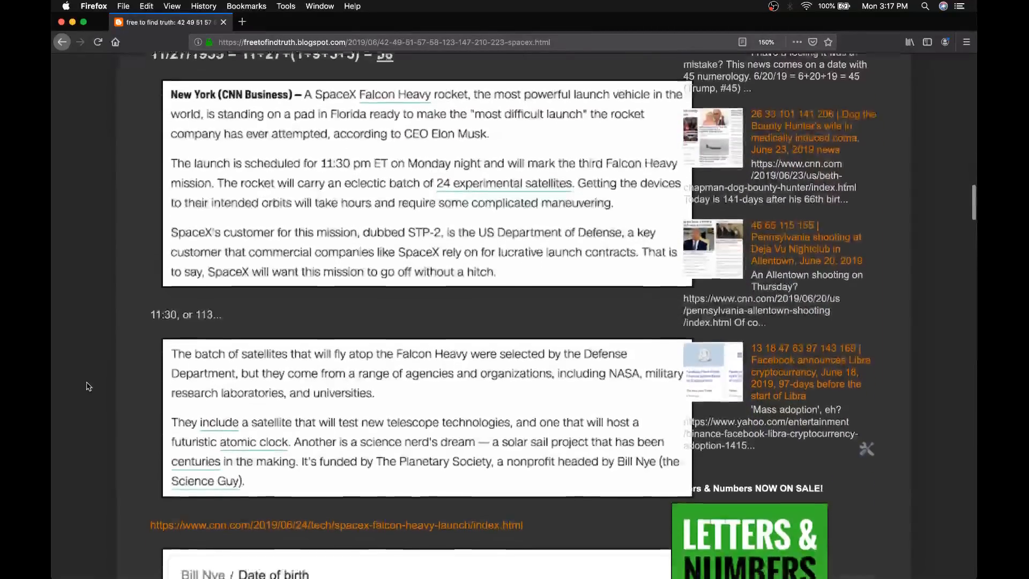
scroll(down, 3)
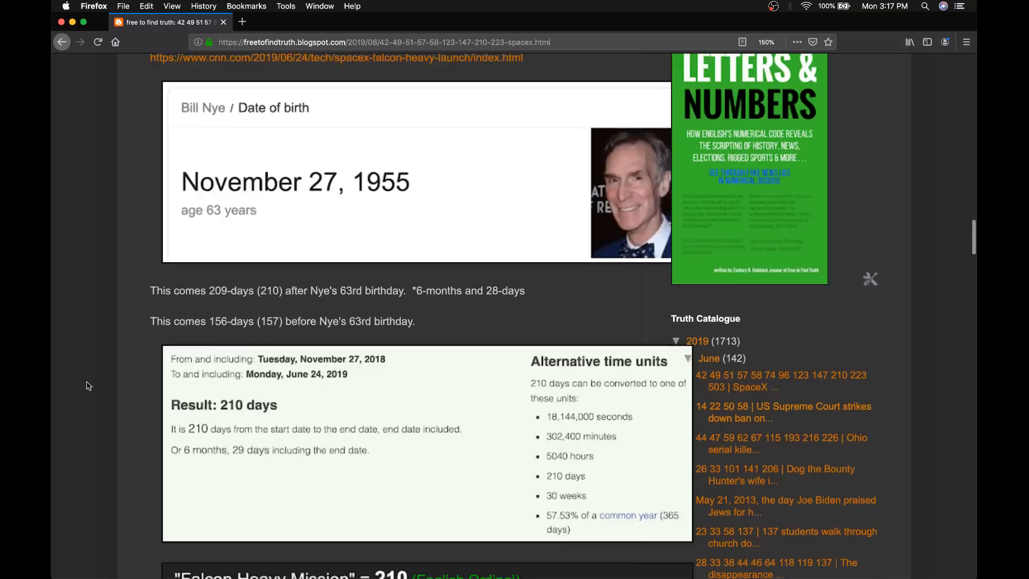
scroll(down, 3)
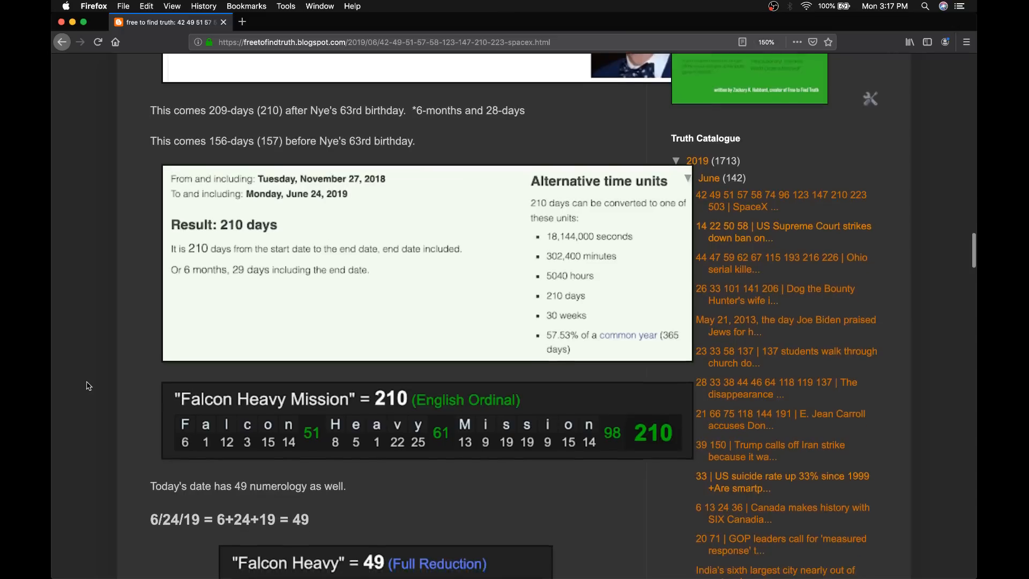
- Continue to the Freemason 96/42/147/48 table and the 74-day count from April 11 to June 24, 2019
scroll(down, 3)
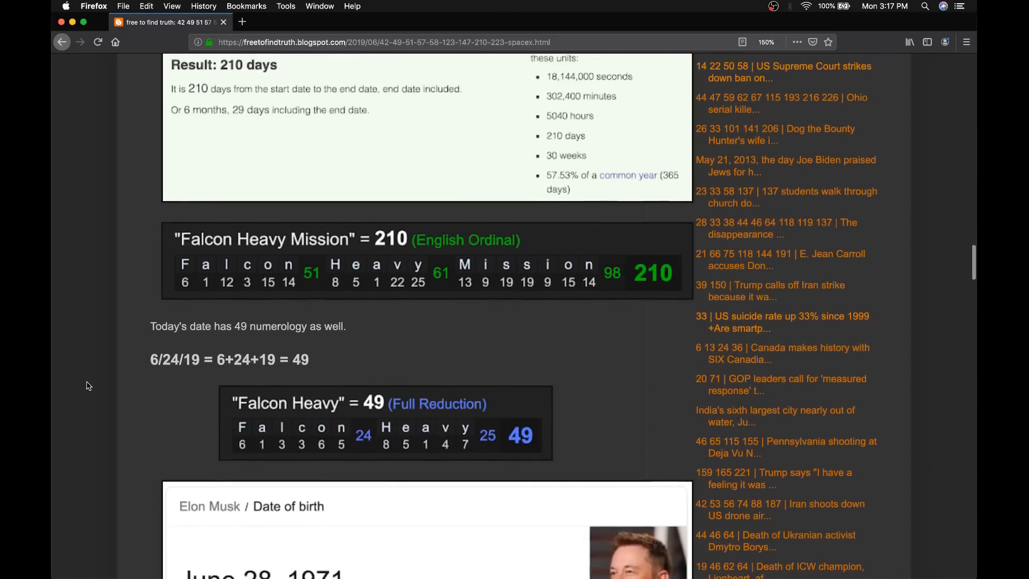
scroll(down, 3)
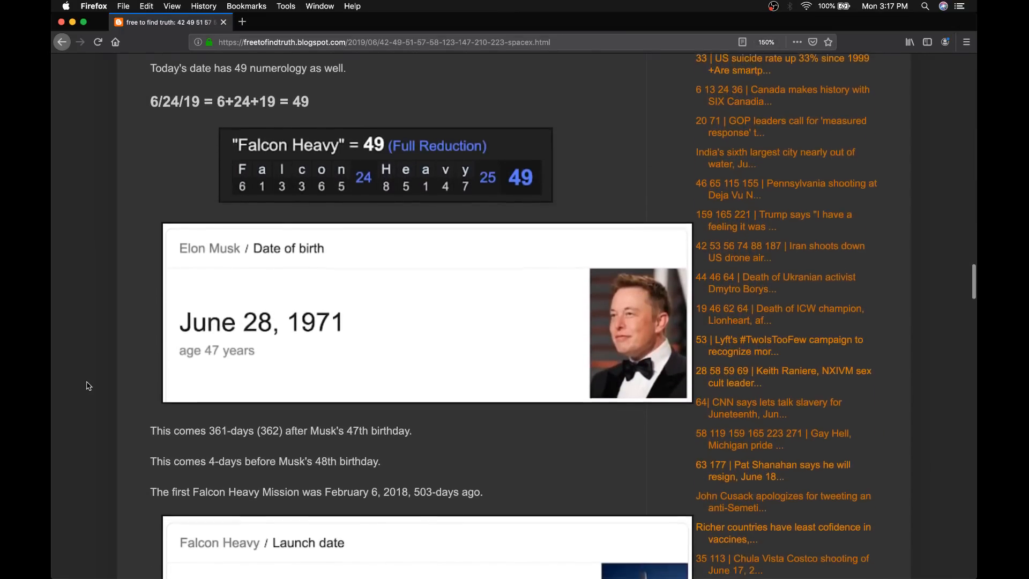
scroll(down, 3)
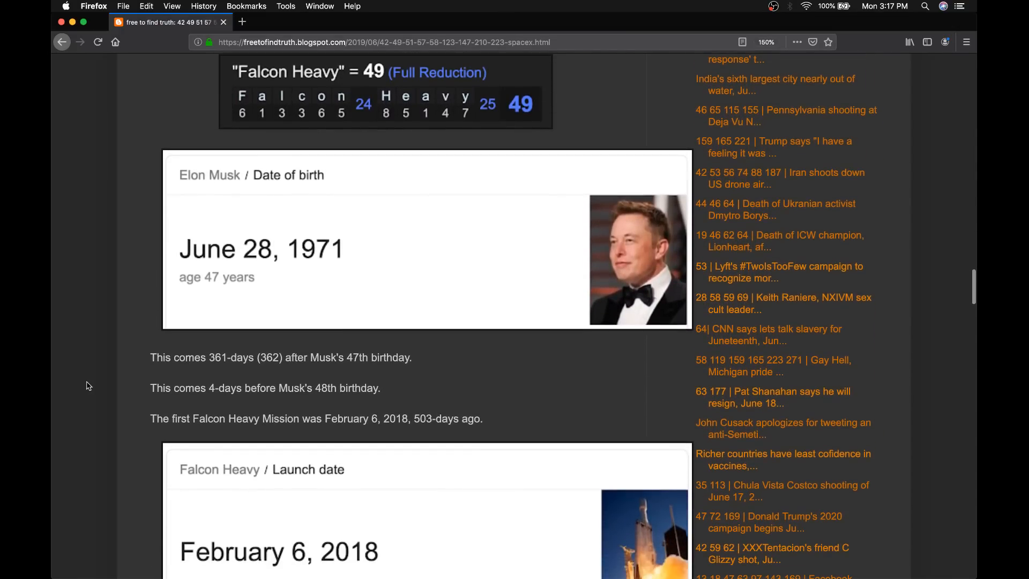
scroll(down, 3)
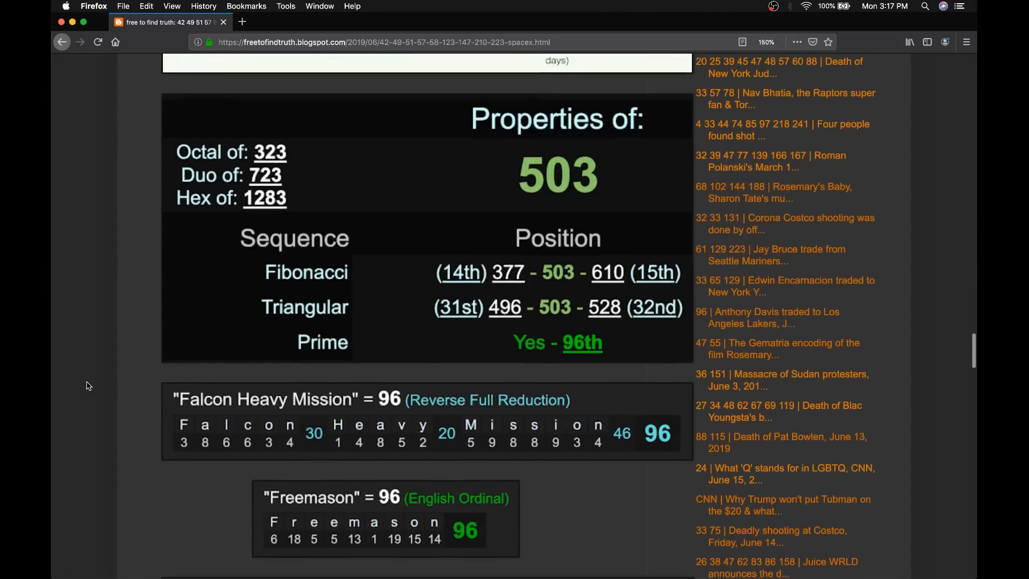
scroll(down, 3)
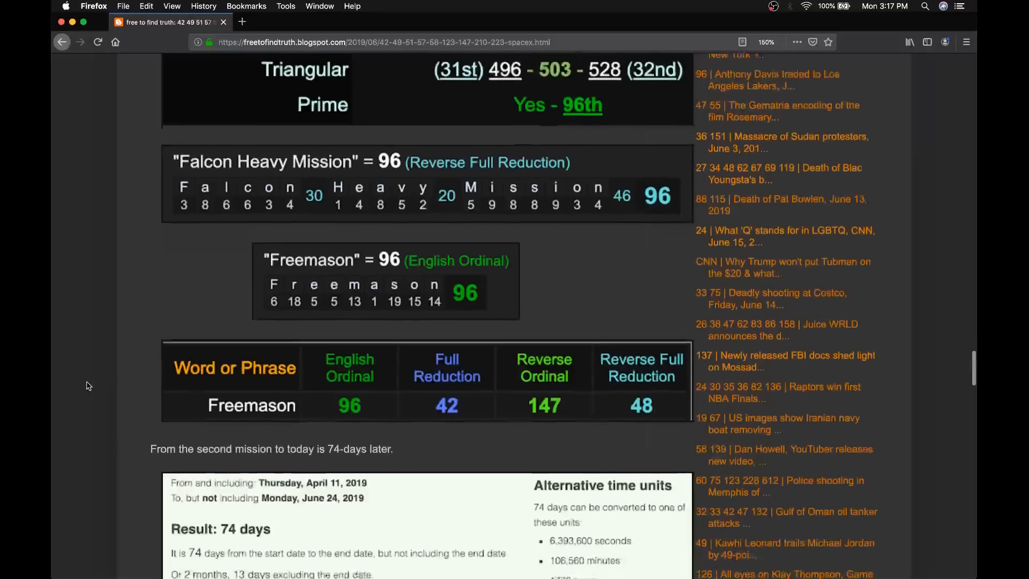
scroll(down, 3)
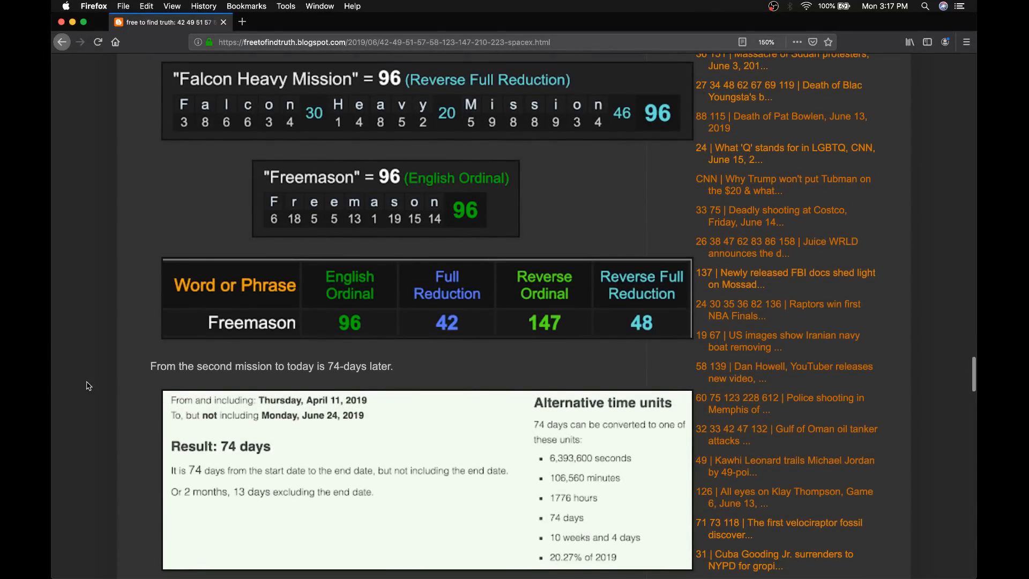
scroll(down, 3)
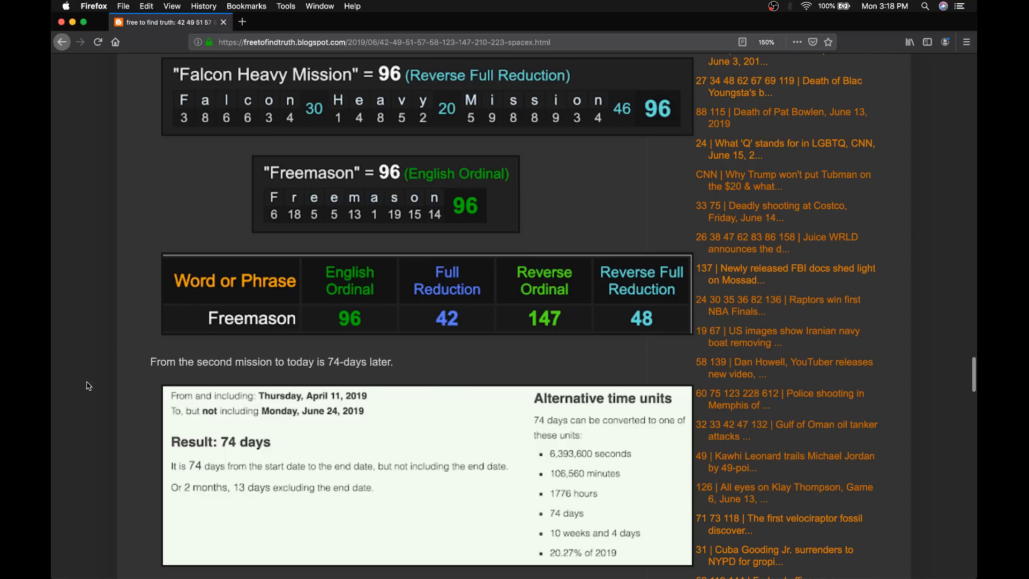
- Scroll back to the post's SpaceX headline, launch photo and the start of the William Nye table
scroll(down, 3)
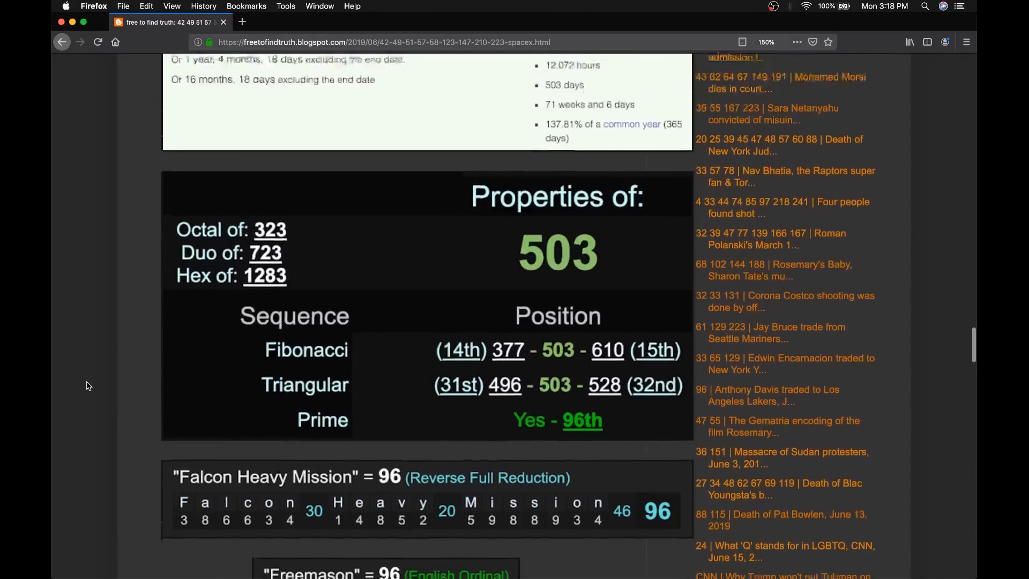
scroll(down, 3)
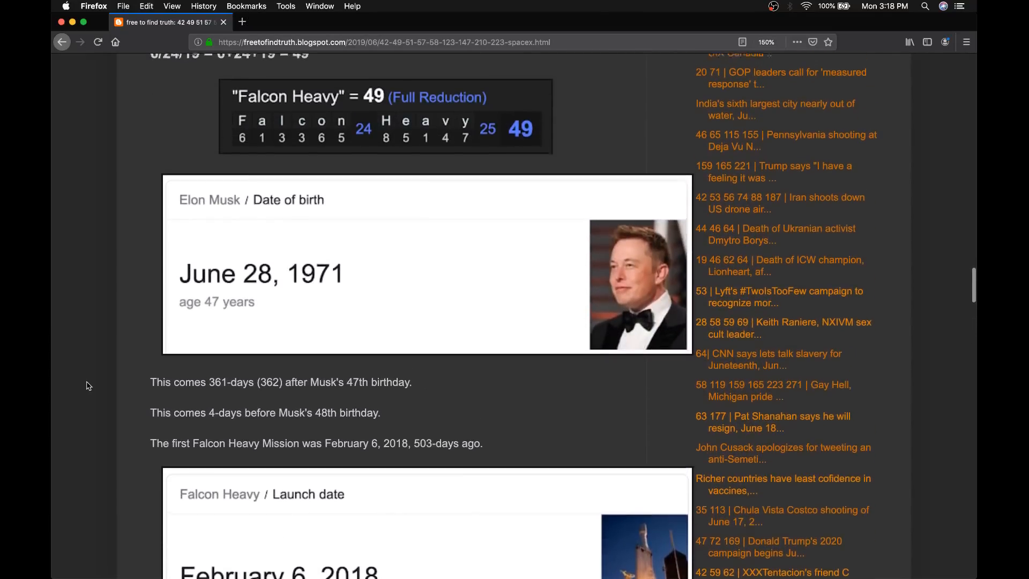
scroll(down, 3)
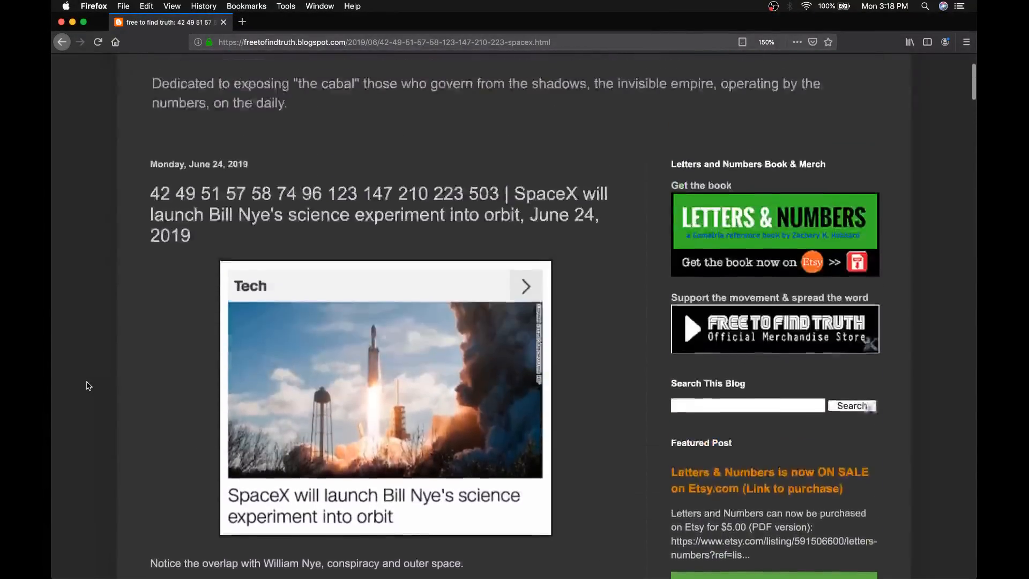
scroll(down, 3)
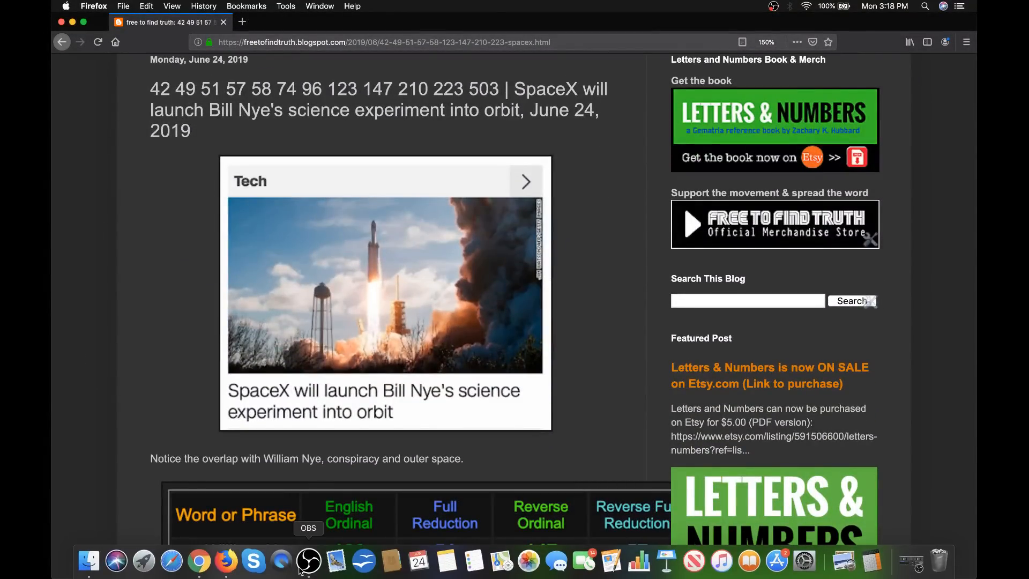